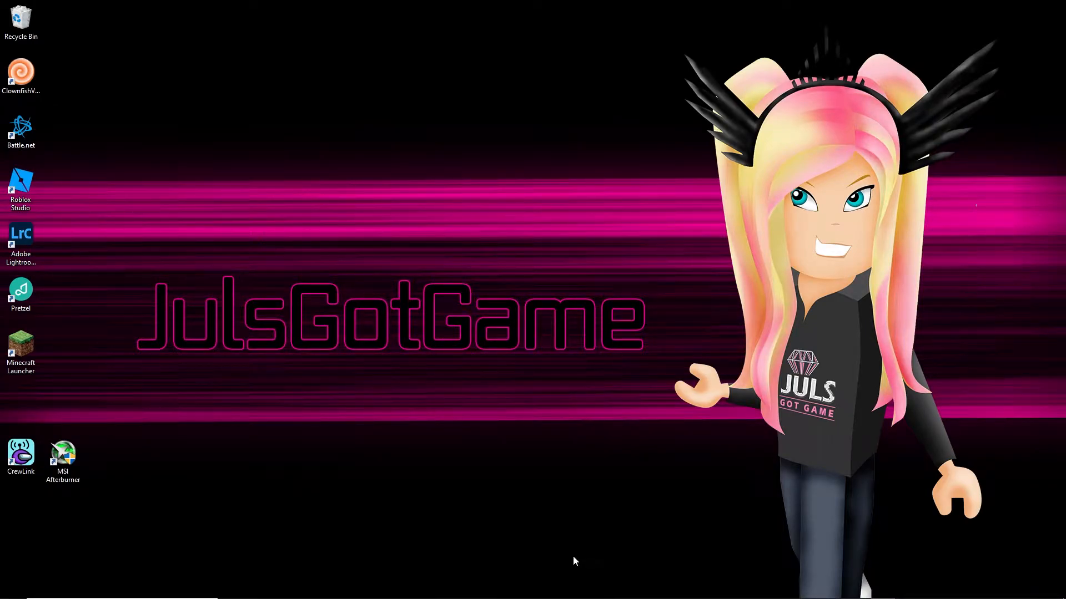
mouse_move(531, 541)
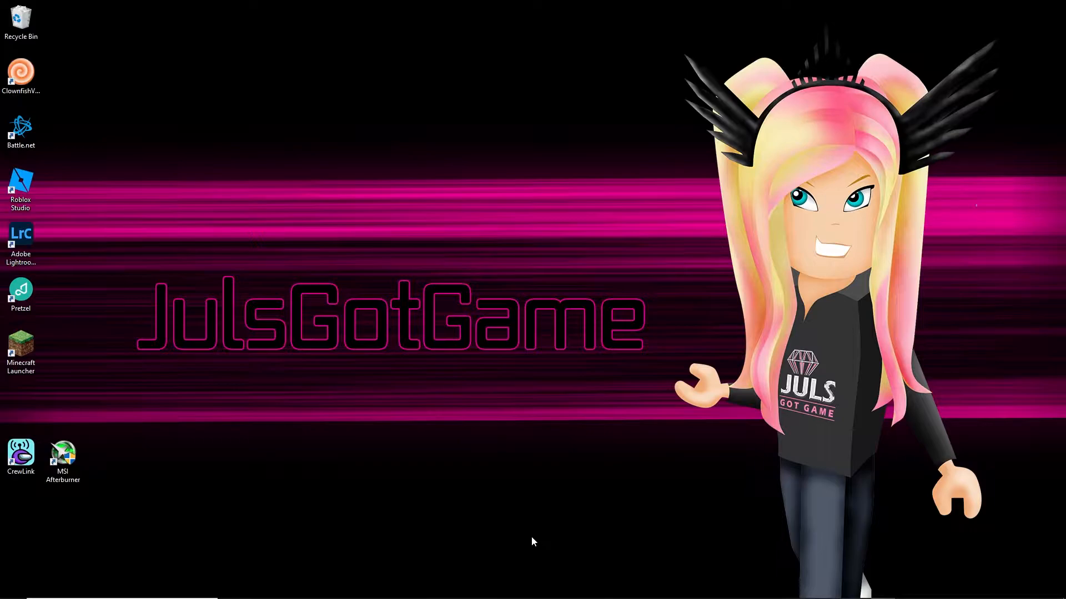
mouse_move(536, 528)
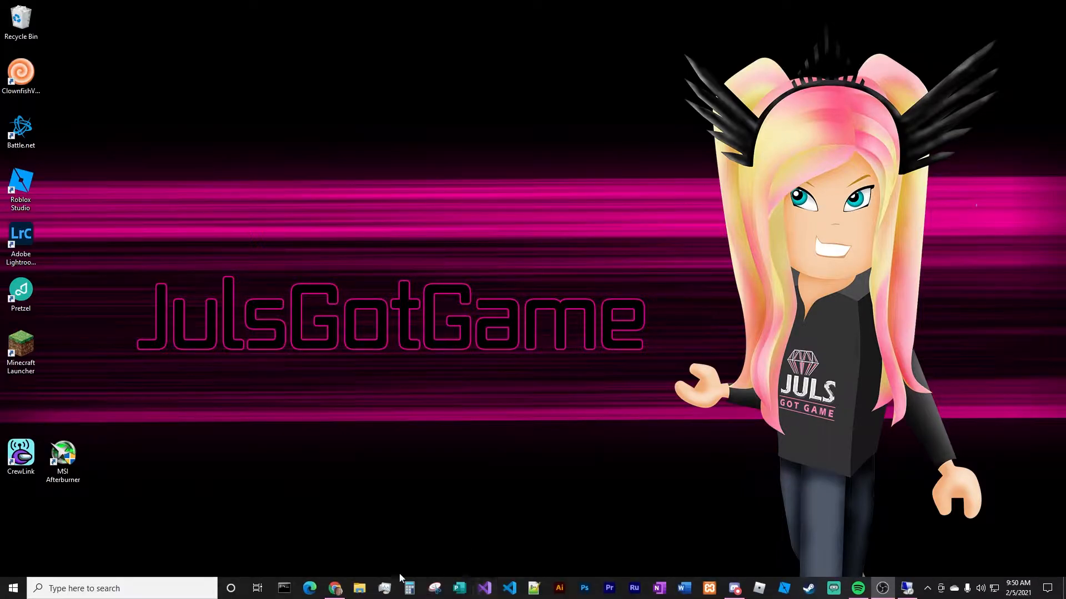
mouse_move(334, 588)
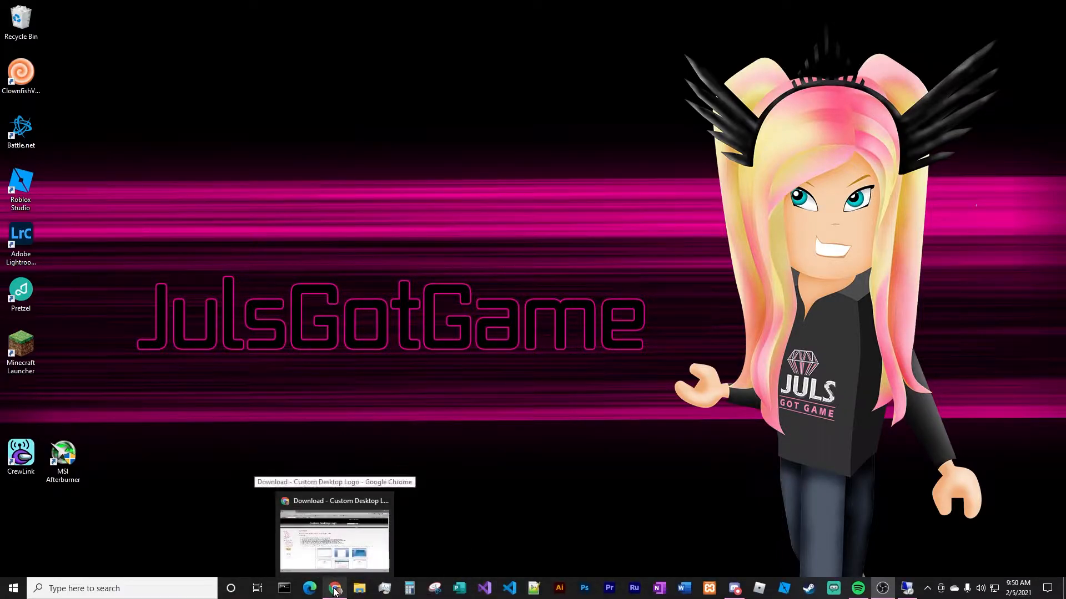
Bring the Custom Desktop Logo download page back up and select its web address
left_click(334, 589)
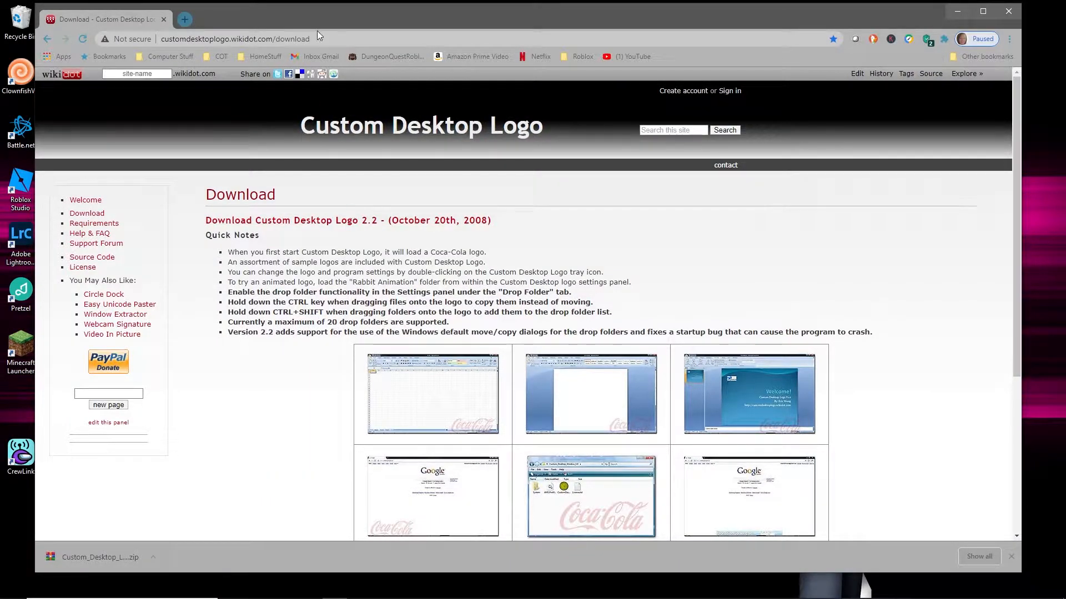
left_click(234, 39)
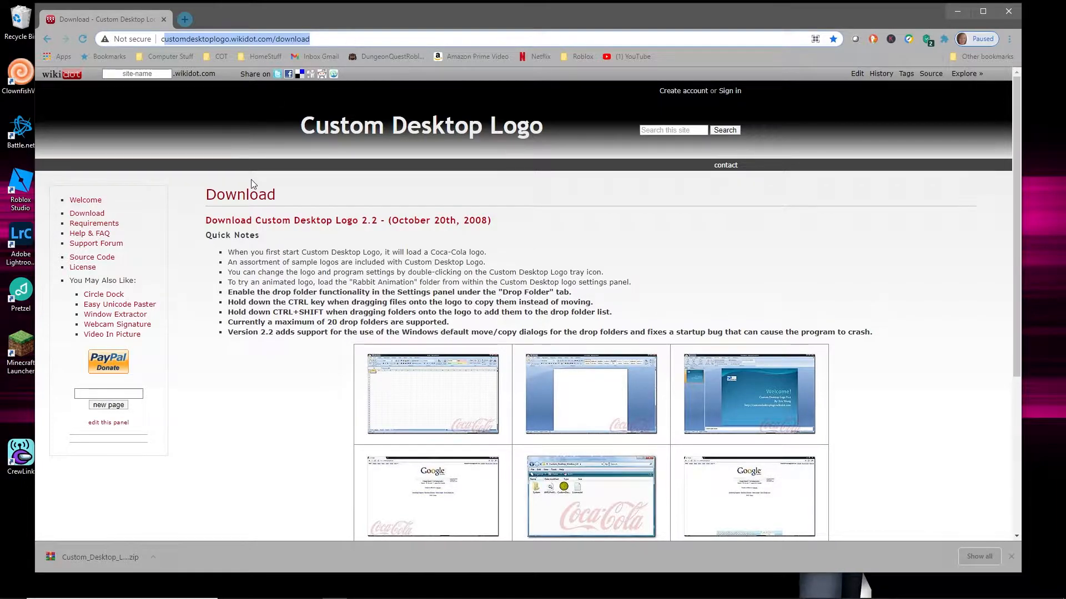
mouse_move(313, 224)
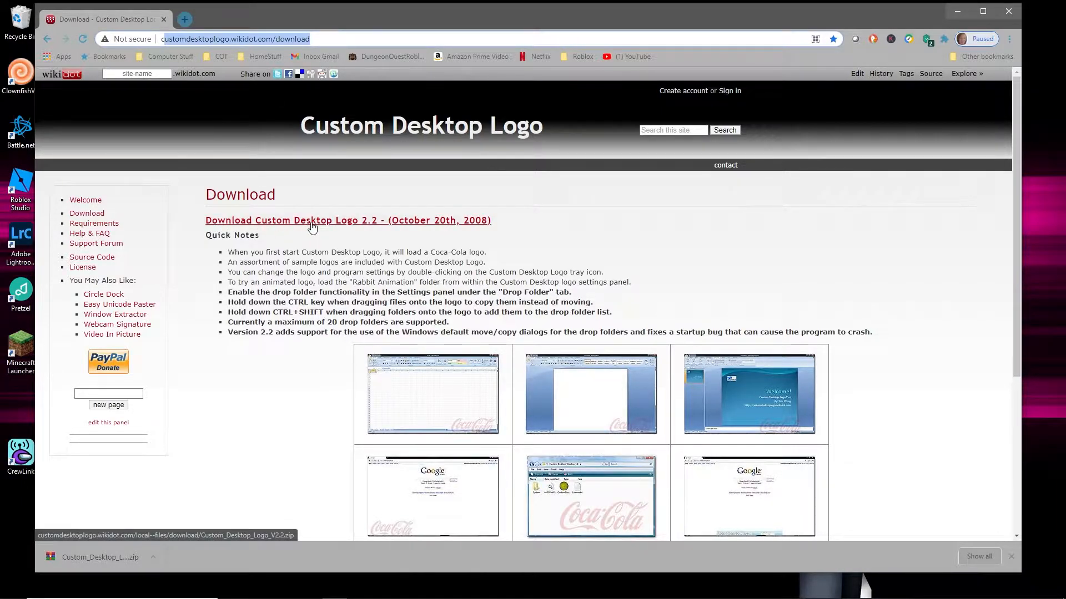
mouse_move(369, 229)
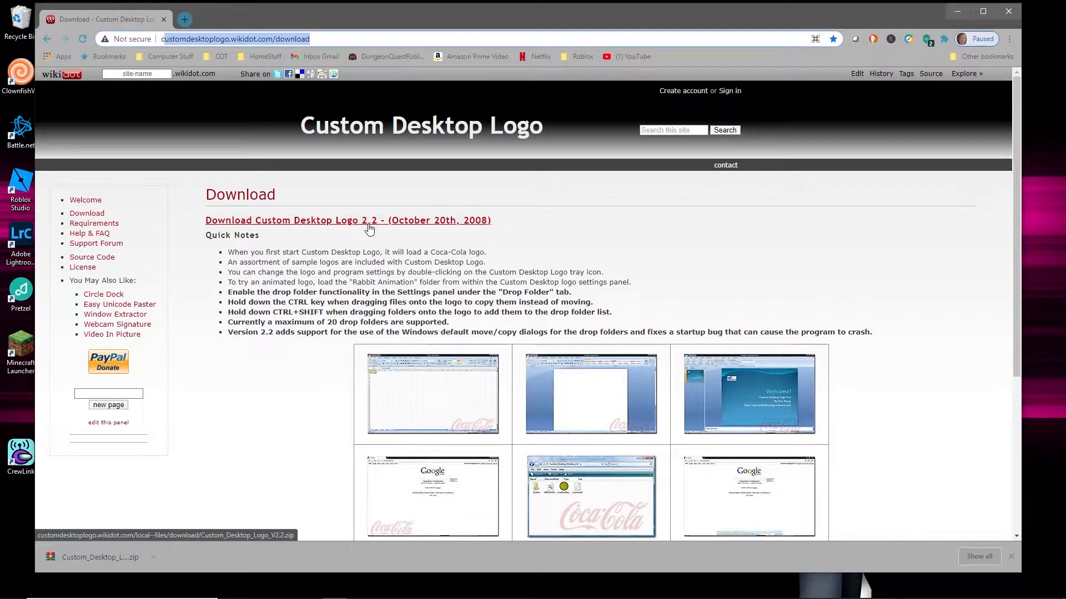
mouse_move(464, 225)
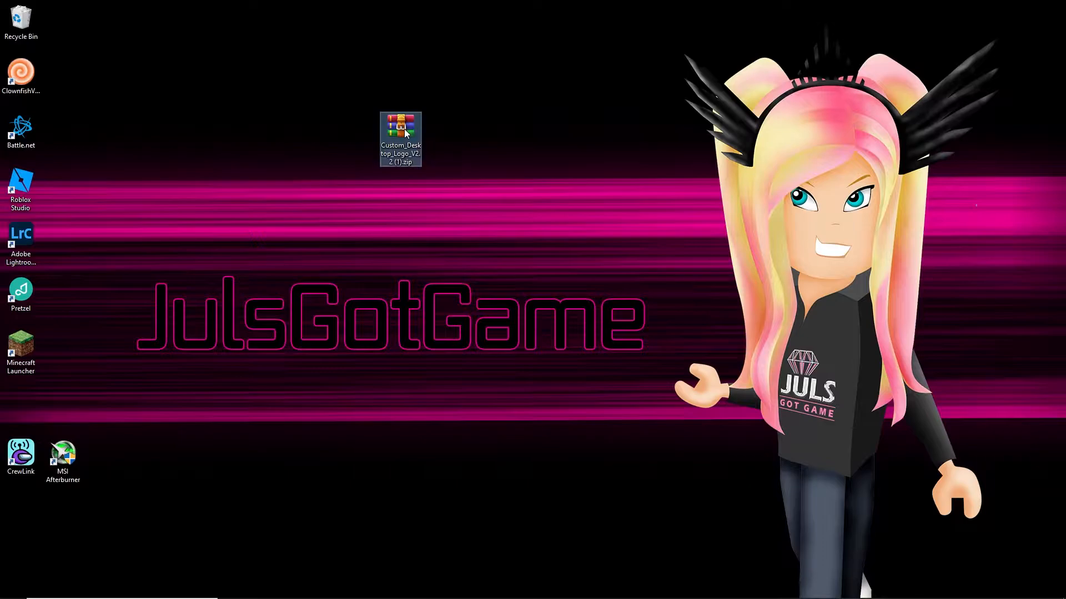
Extract the downloaded zip and browse into System > Images of the extracted folder
right_click(400, 135)
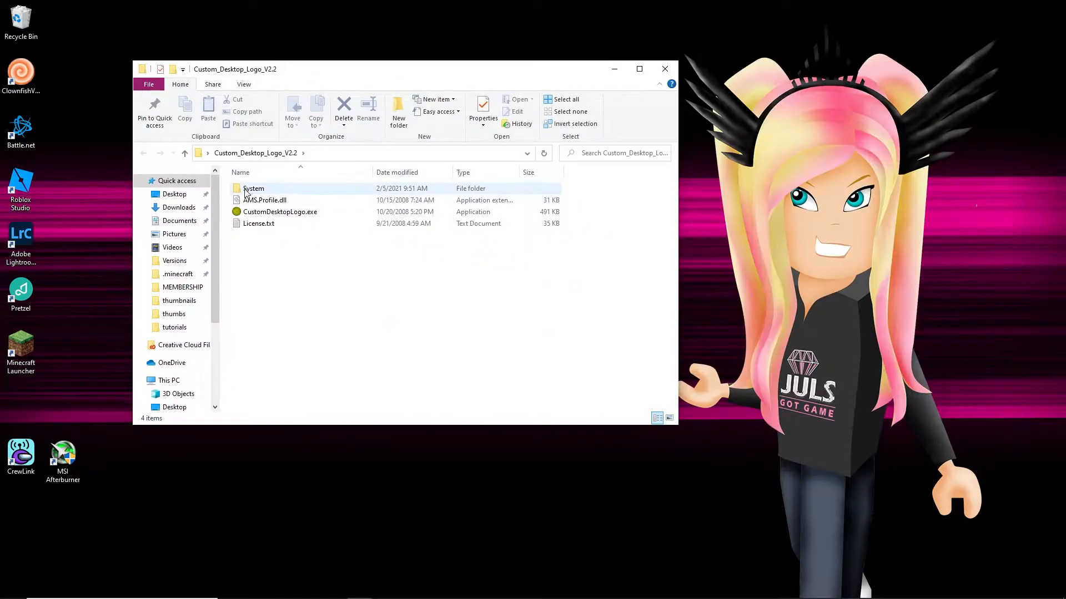
mouse_move(253, 188)
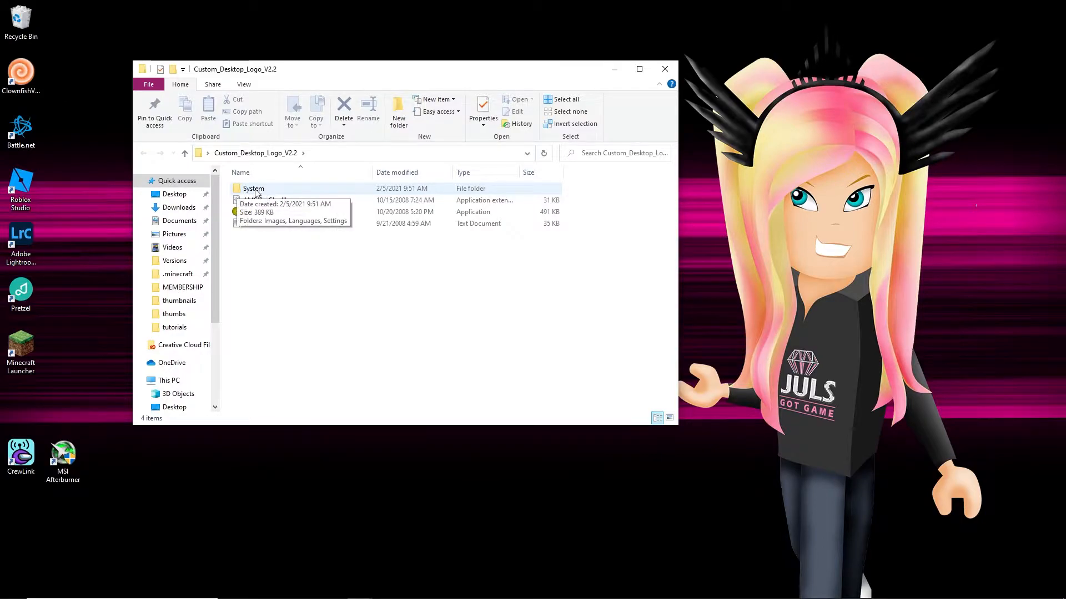
double_click(253, 188)
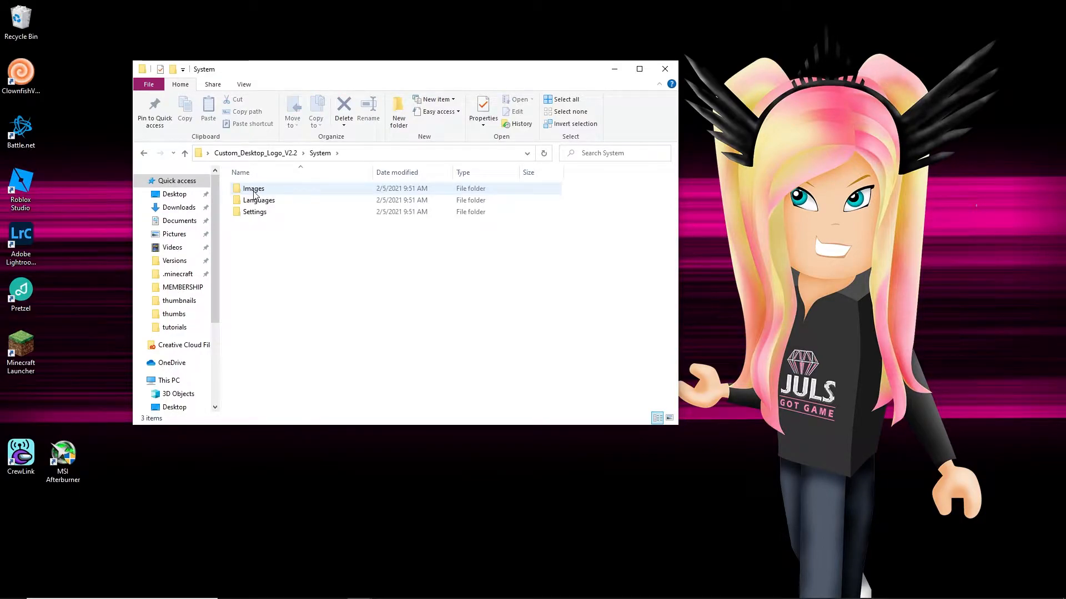
double_click(253, 189)
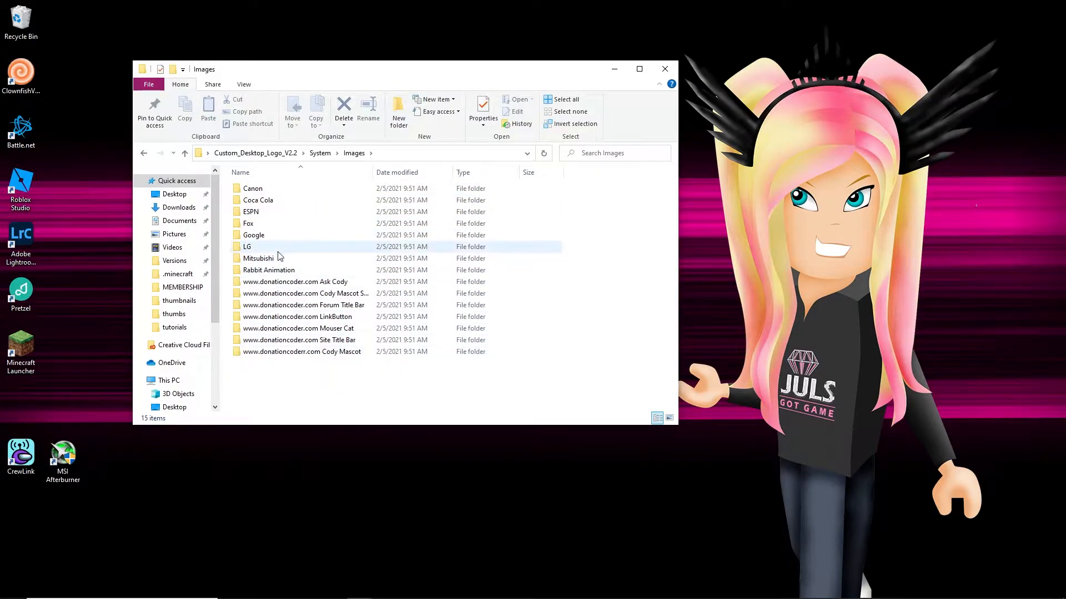
Peek inside the Google and ESPN sample logo folders, returning to Images each time
double_click(253, 234)
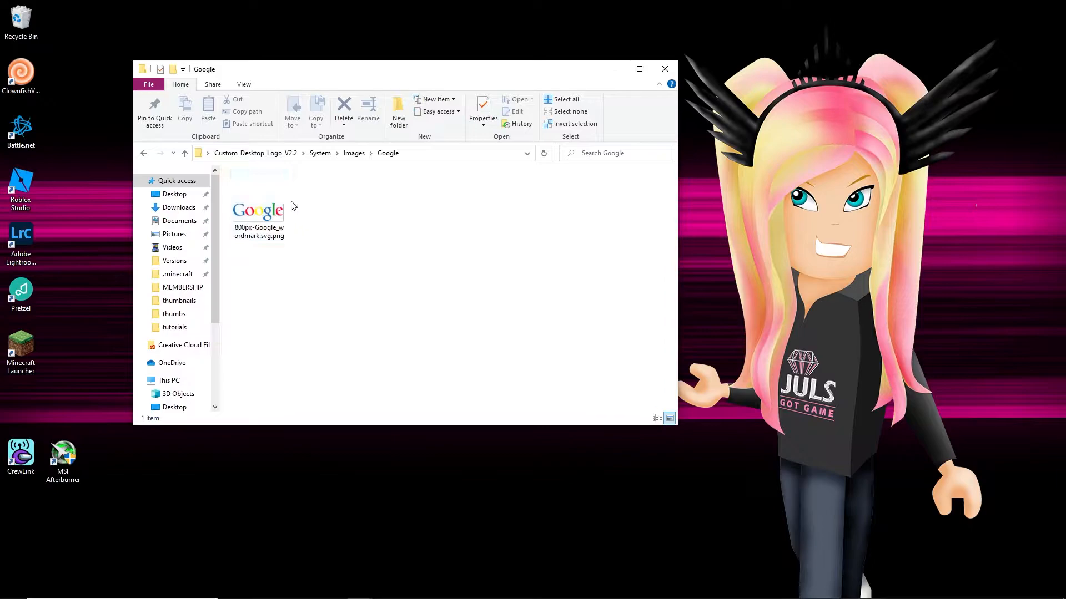
left_click(184, 153)
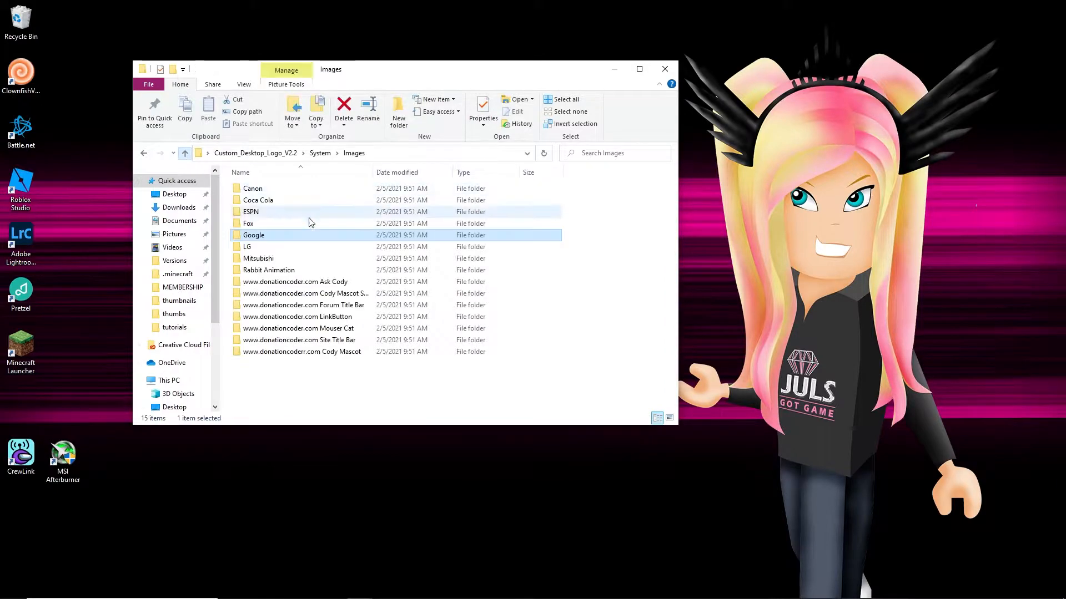
double_click(248, 223)
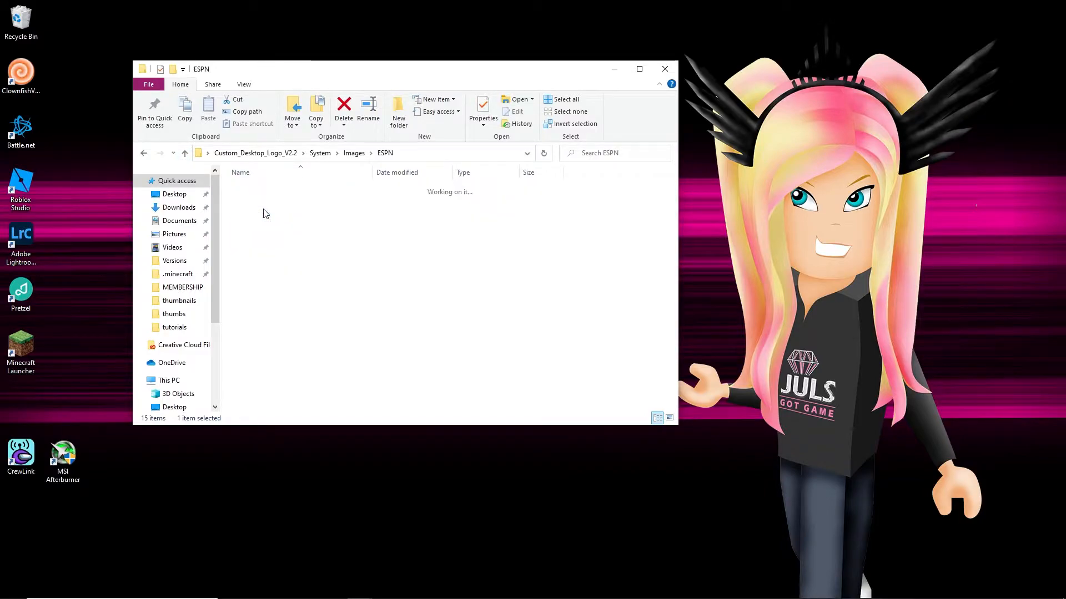
left_click(184, 153)
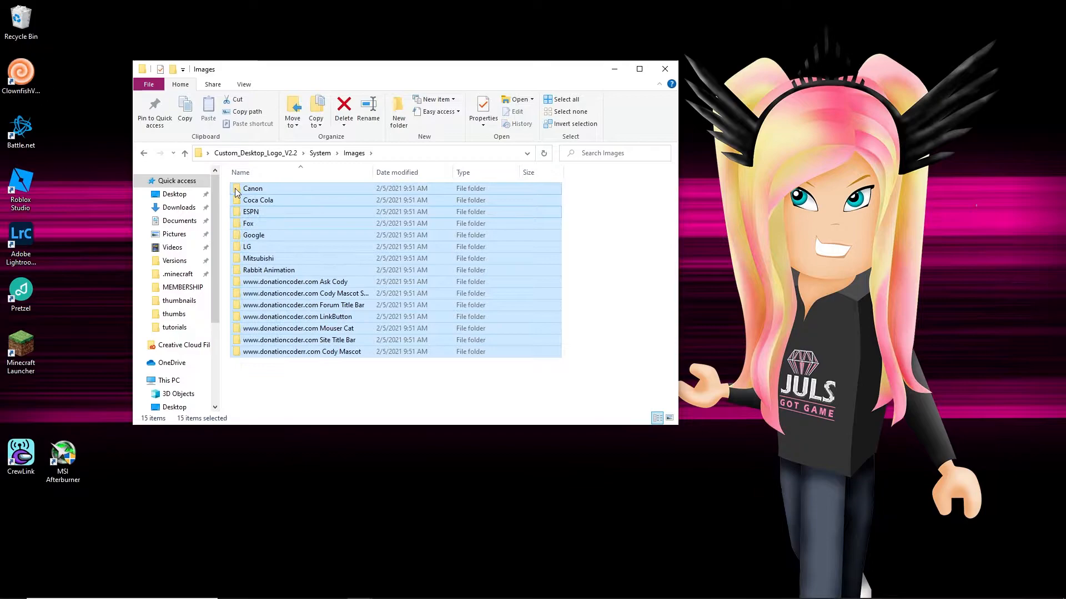
Delete all sample logo folders and create new folders crosshair1, pinkdot and toast in Images
right_click(253, 189)
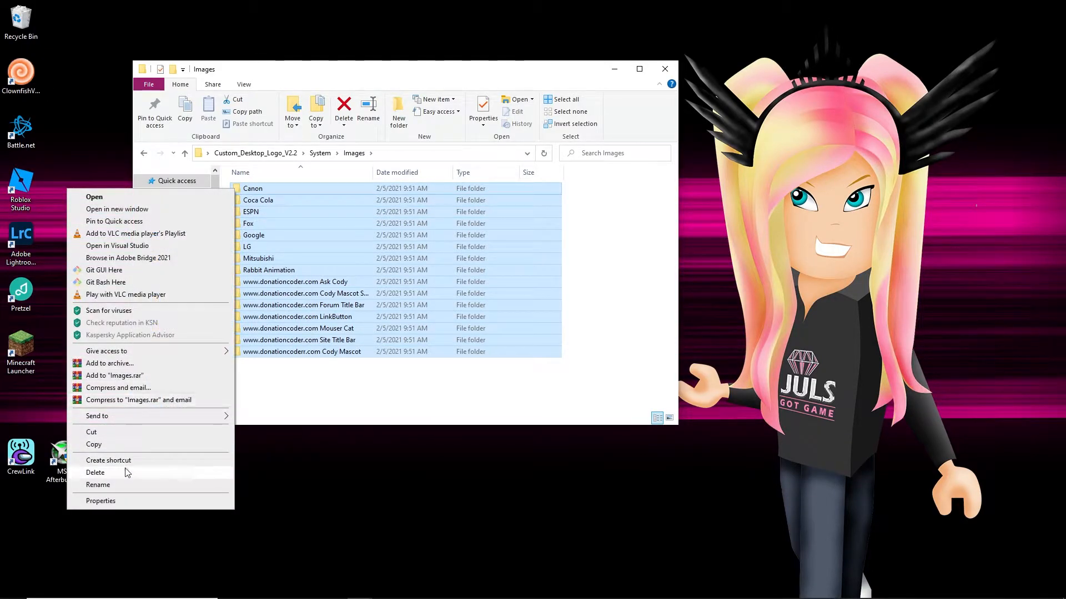
left_click(95, 472)
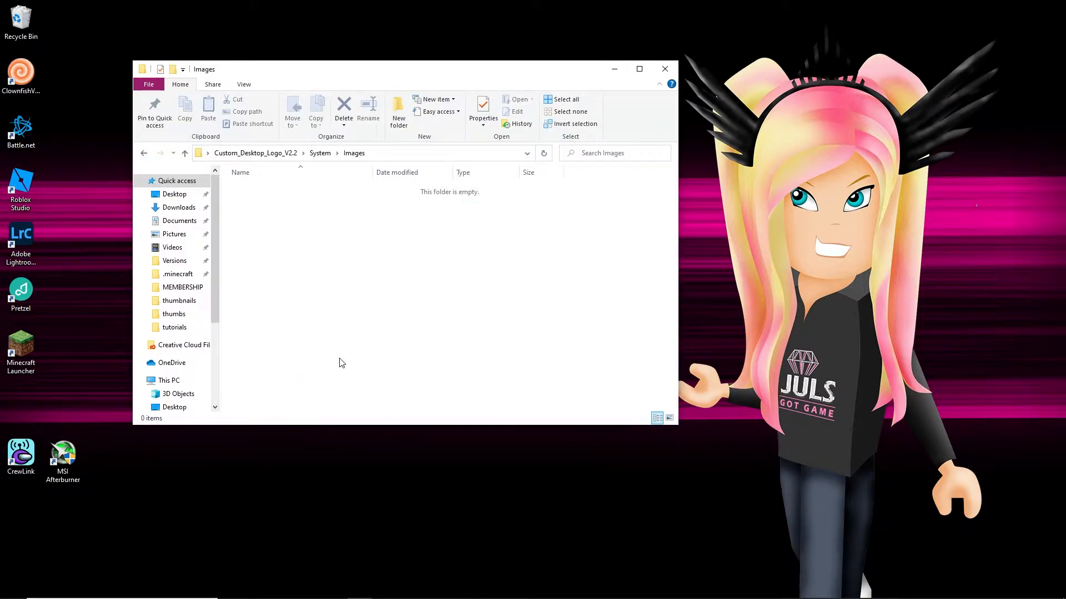
mouse_move(399, 112)
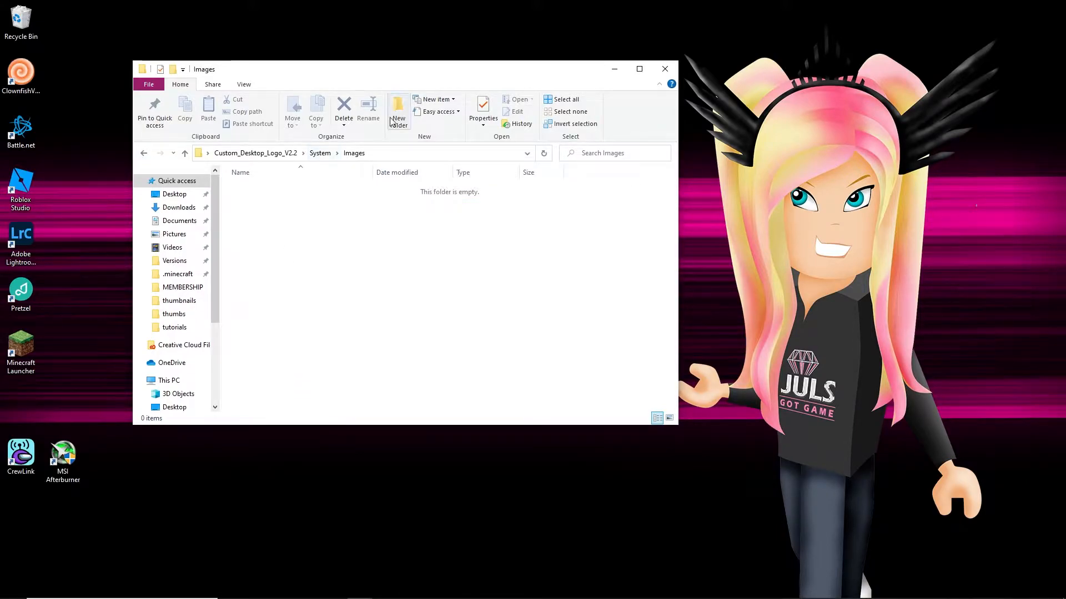
left_click(397, 112)
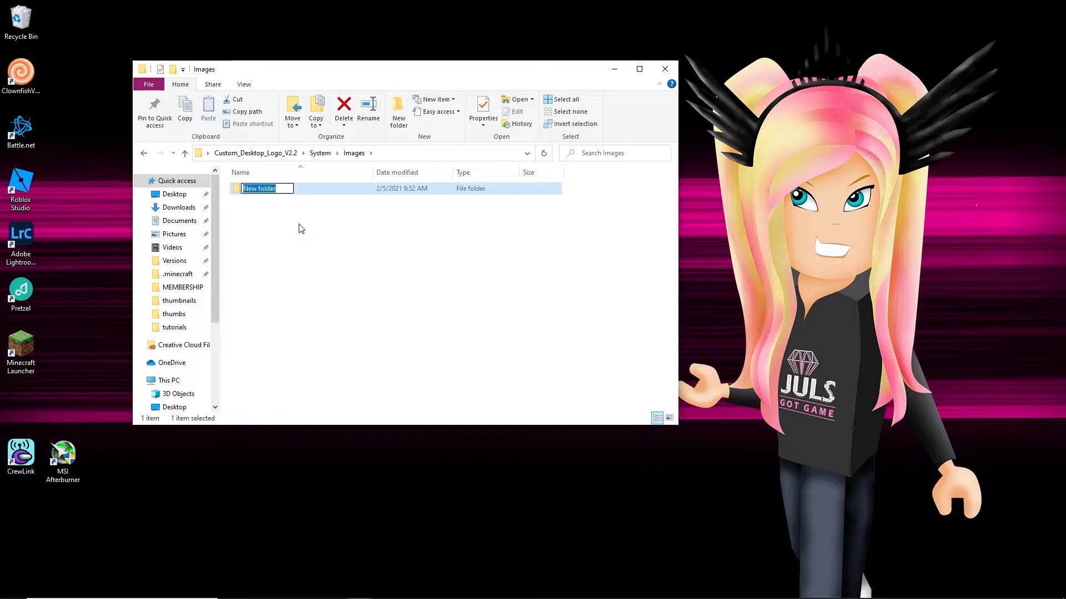
type("crosshair1")
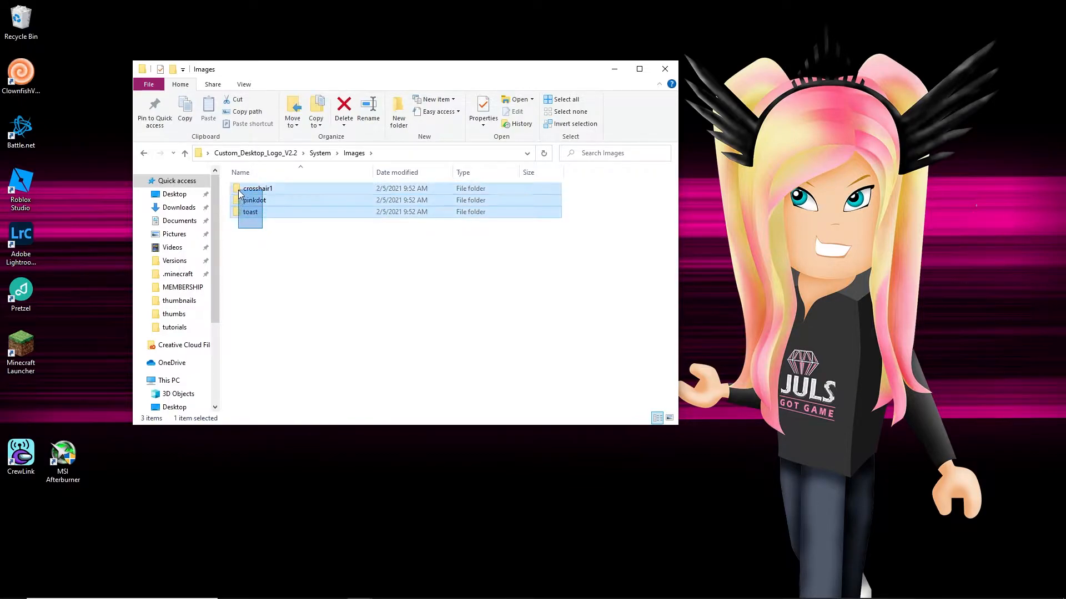
left_click(272, 253)
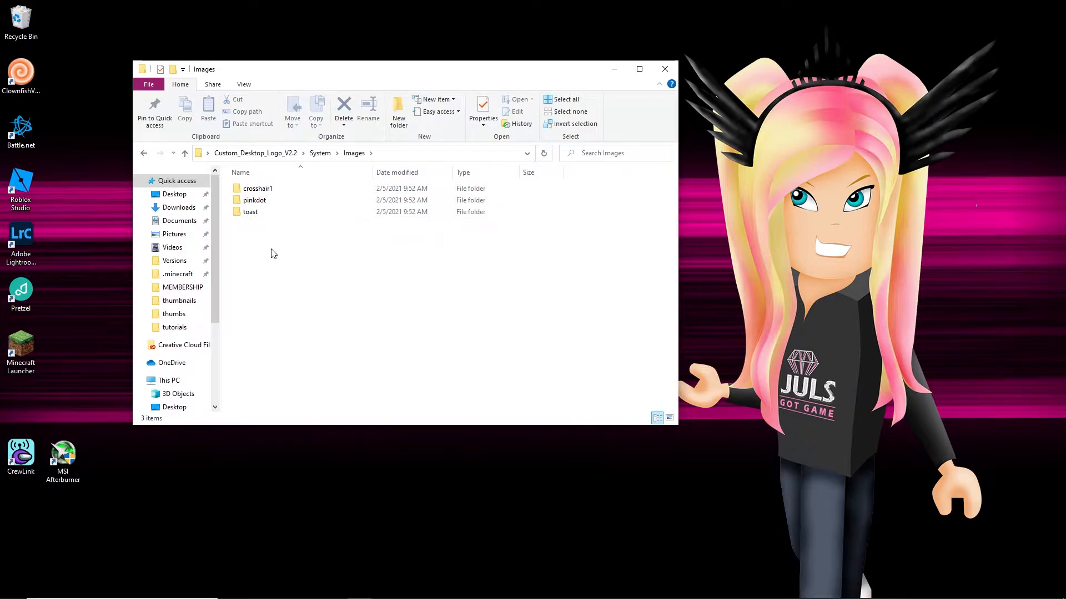
mouse_move(469, 543)
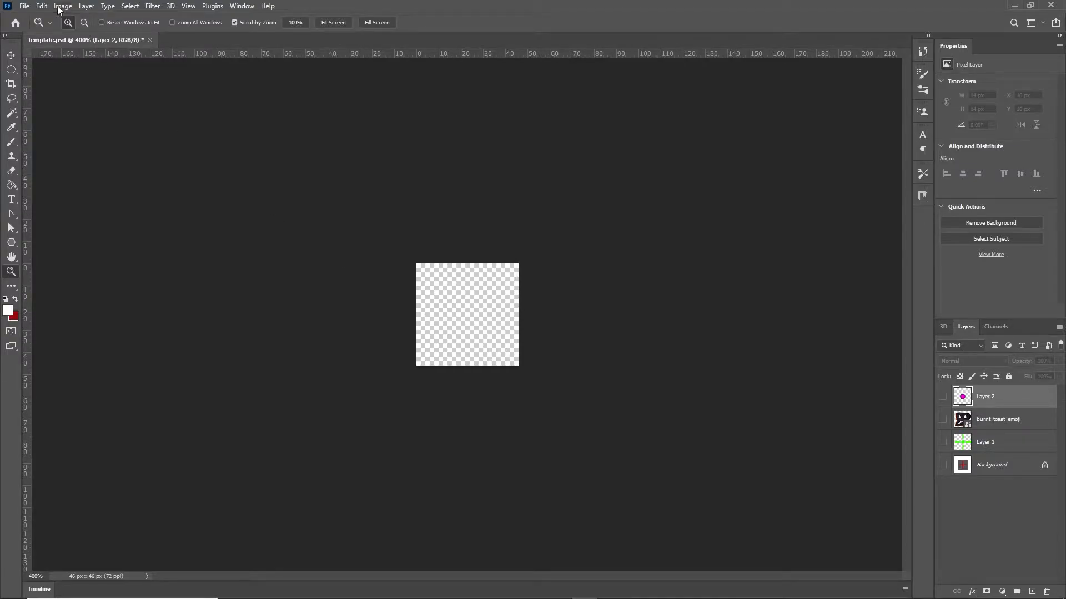
Confirm the template canvas stays 46 × 46 px in Image Size, showing the pink dot over green crosshair
left_click(62, 6)
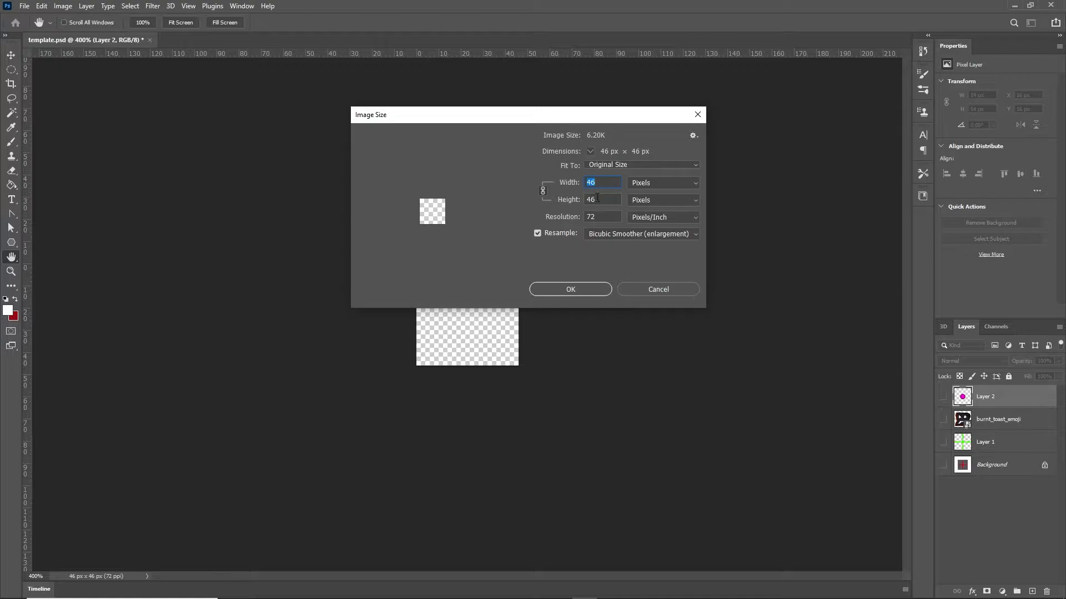
mouse_move(665, 283)
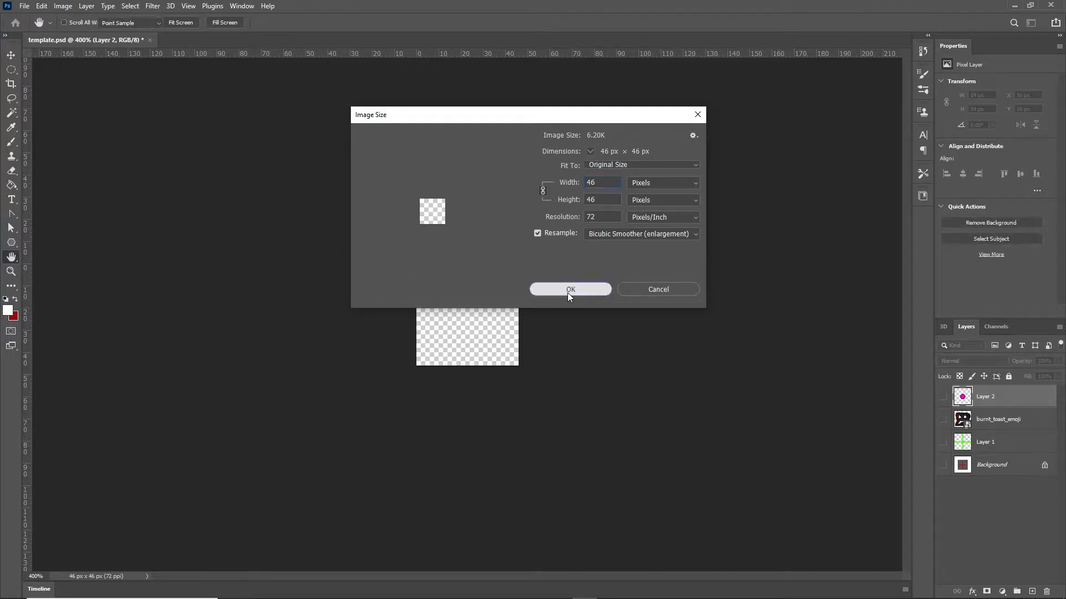
left_click(570, 289)
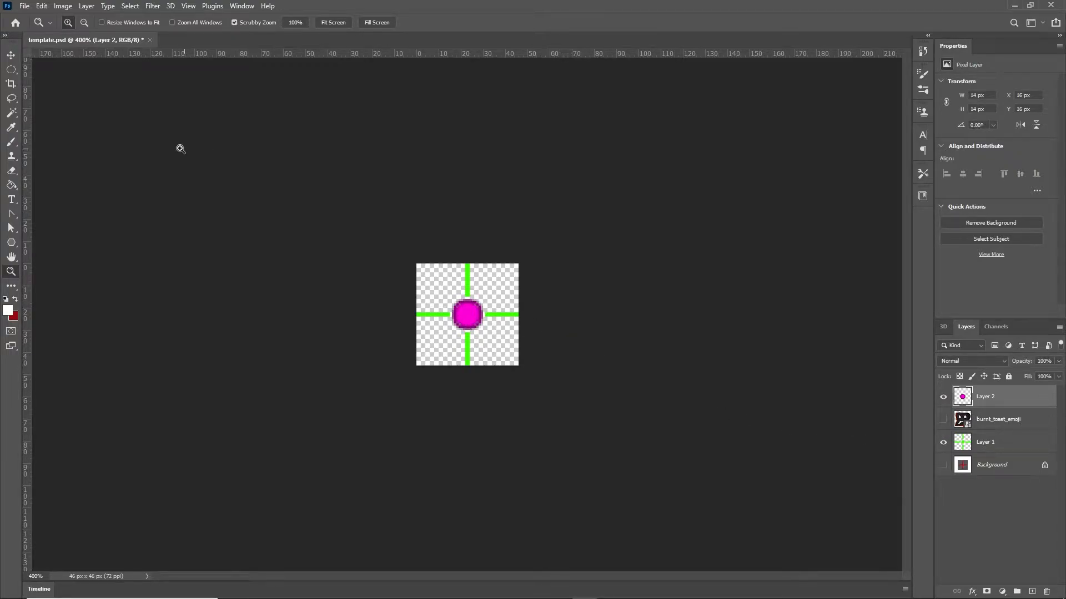
left_click(23, 6)
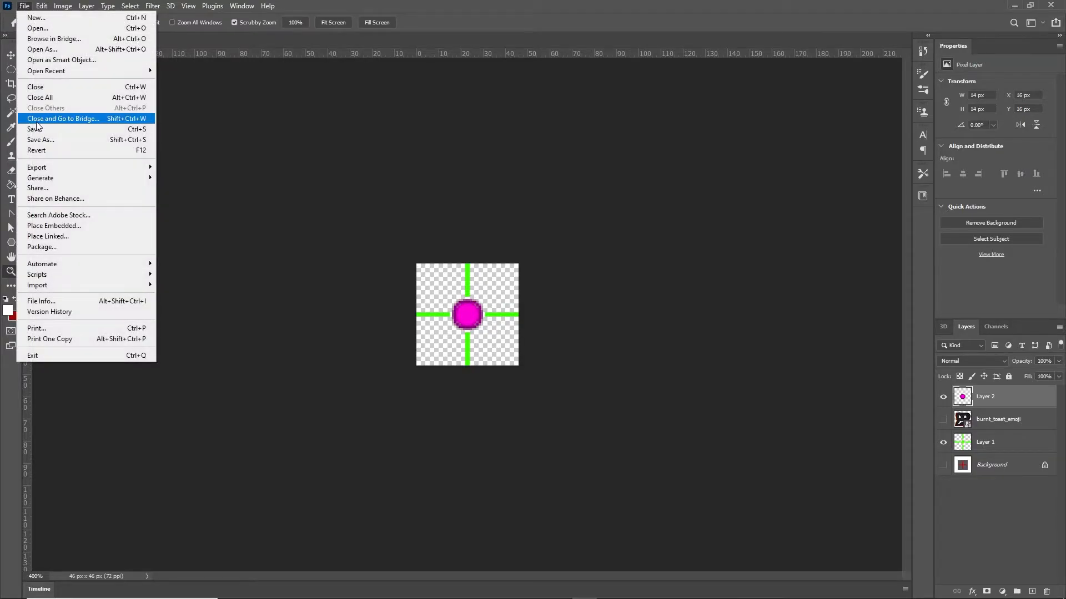
Start Save As and browse to Custom_Desktop_Logo_V2.2 > System > Images > crosshair1
left_click(40, 139)
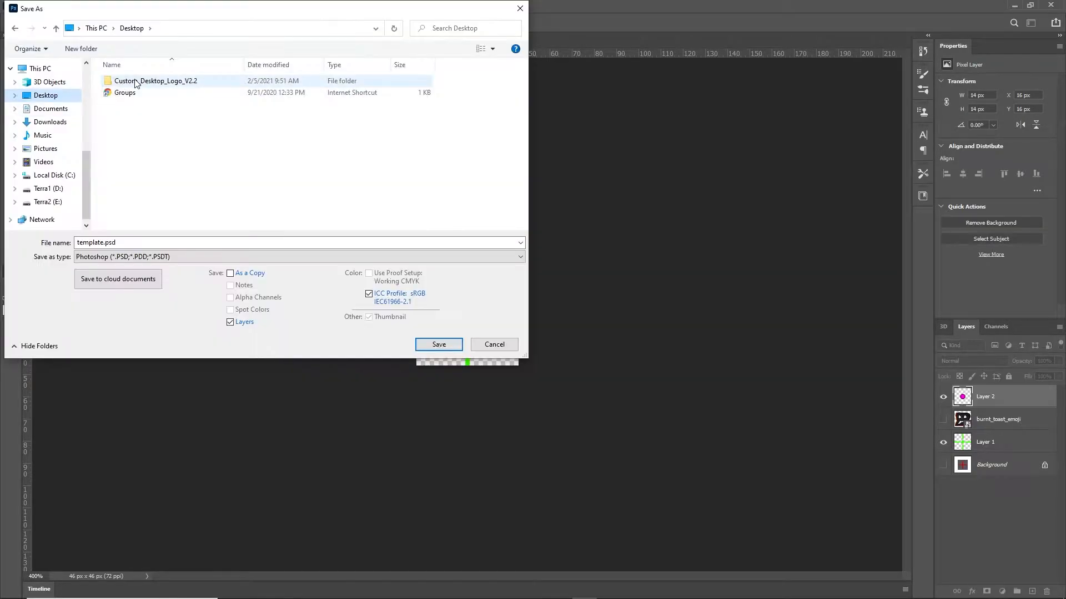
double_click(155, 80)
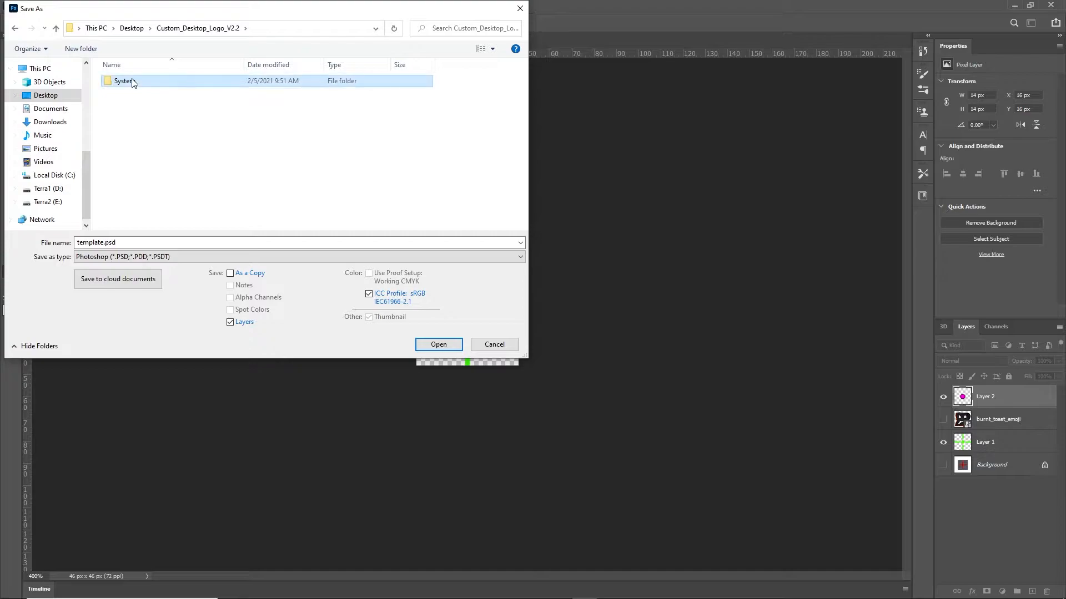
double_click(124, 82)
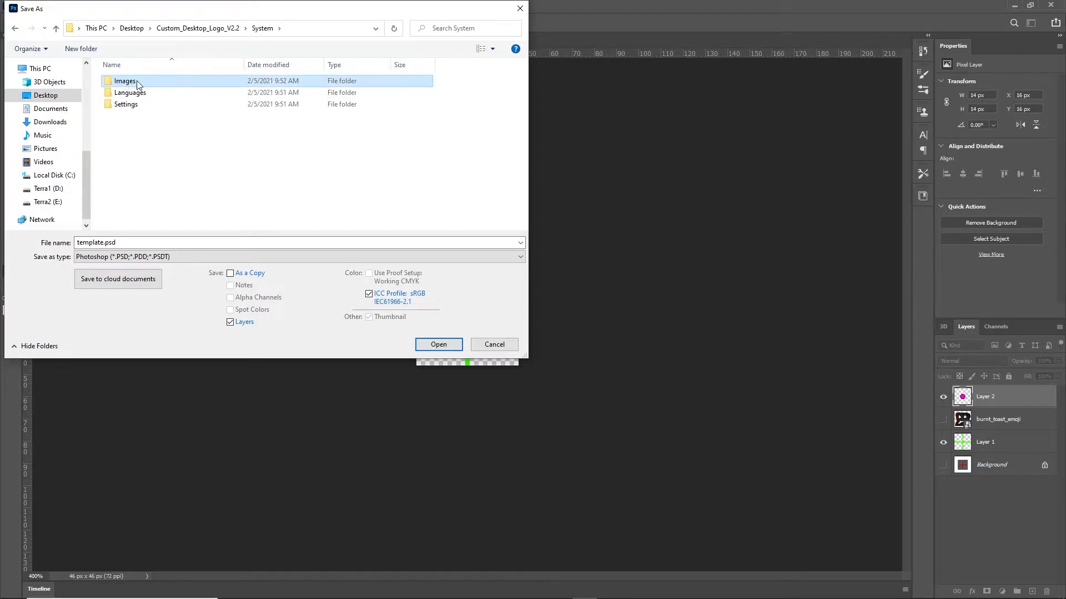
double_click(125, 81)
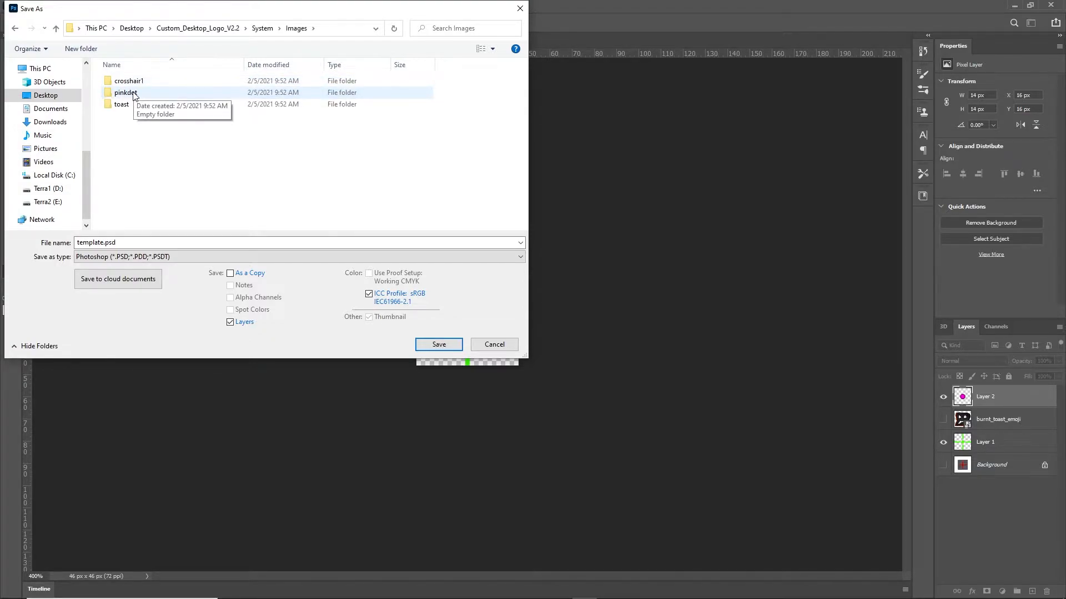
left_click(129, 81)
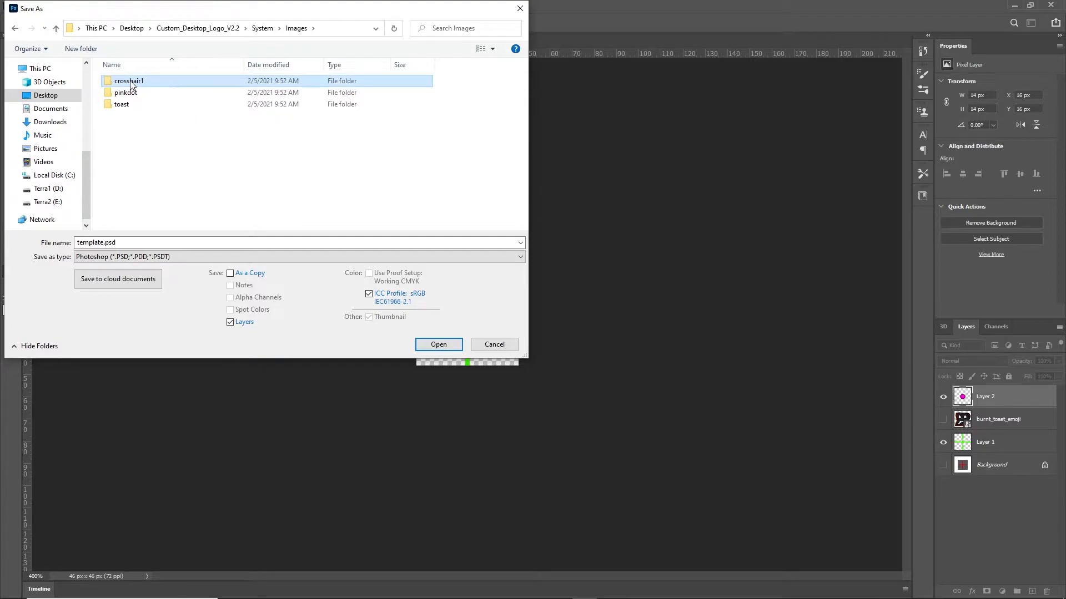
mouse_move(129, 82)
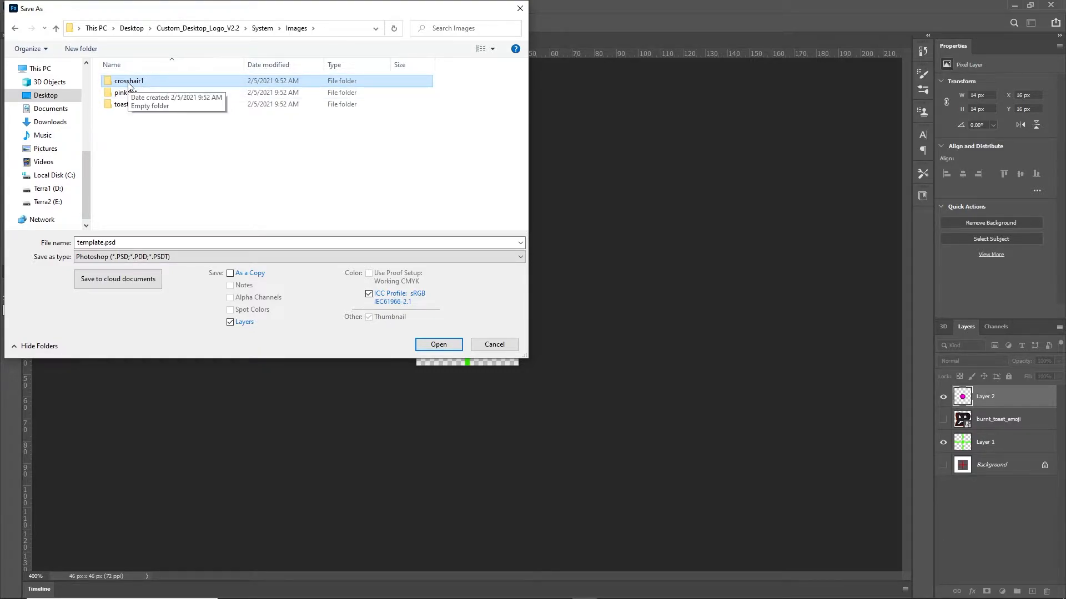
double_click(128, 81)
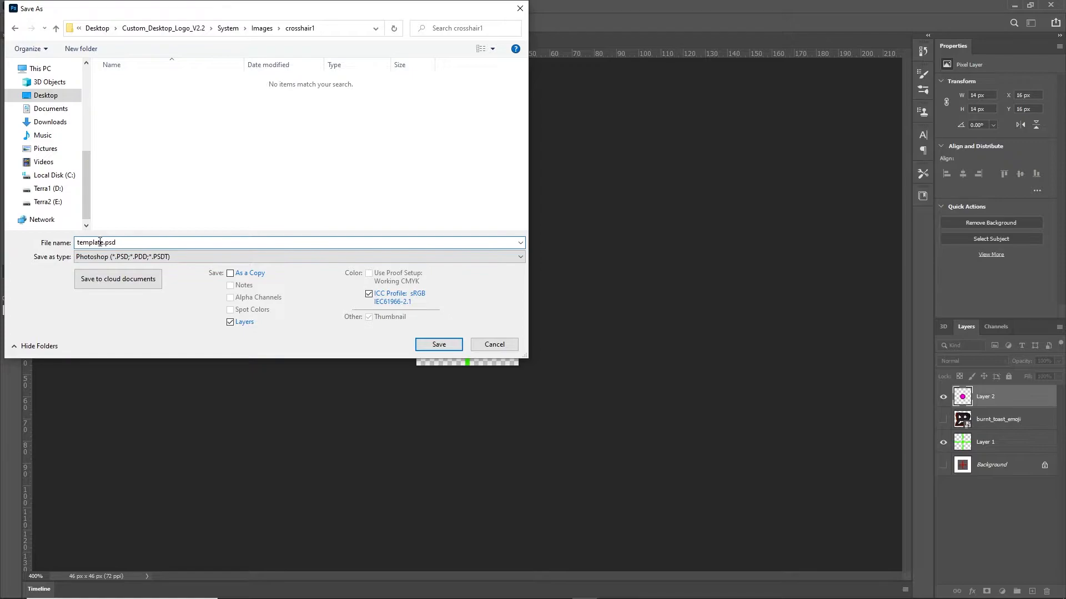
Name the file combo_crosshair and save it in PNG format
double_click(90, 243)
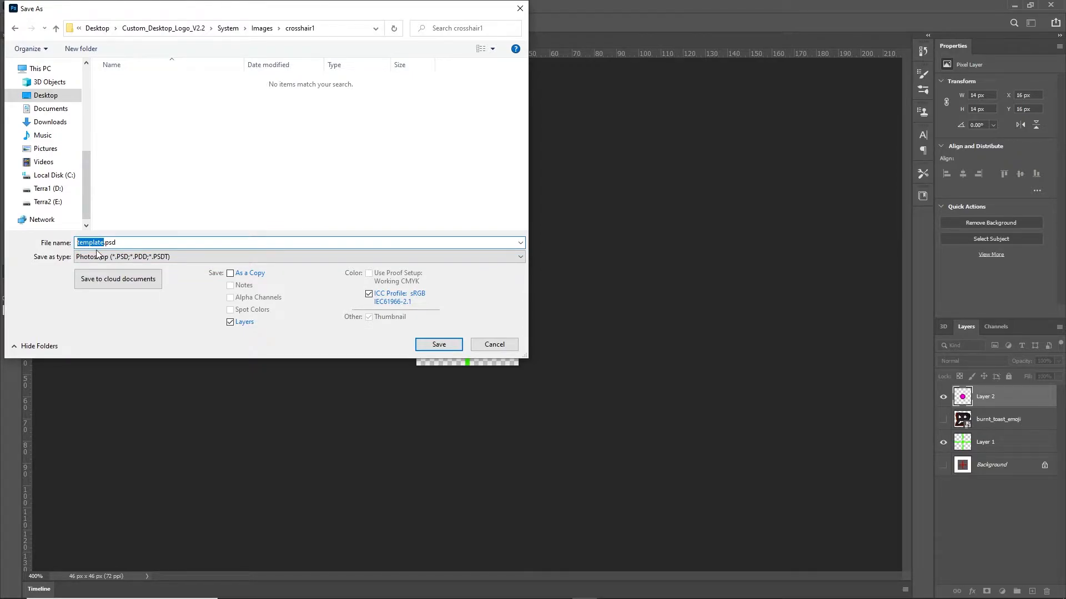
type("combo.psd")
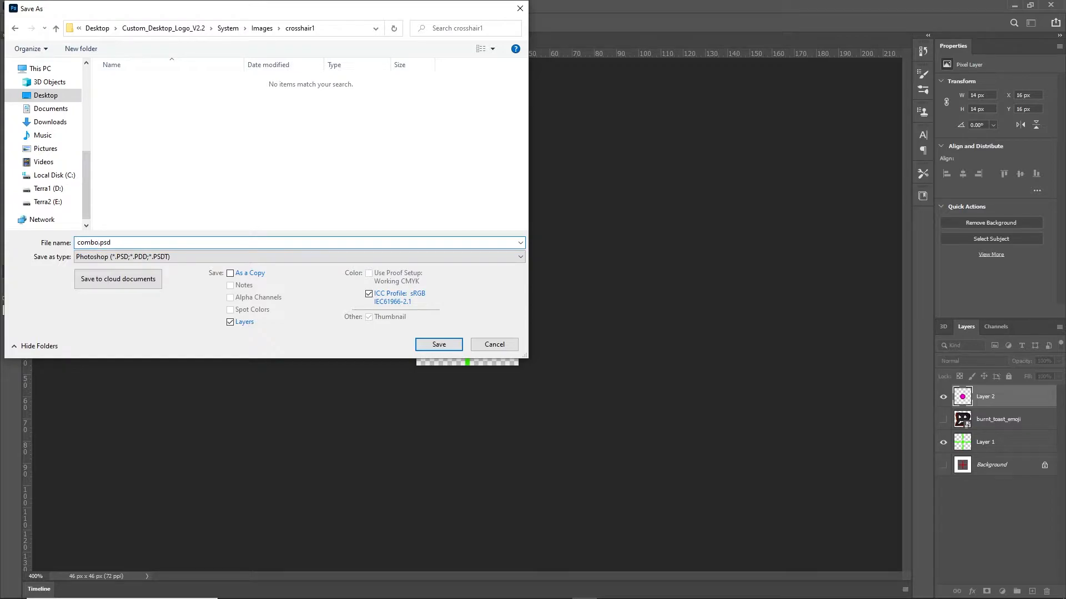
type("_crosshair")
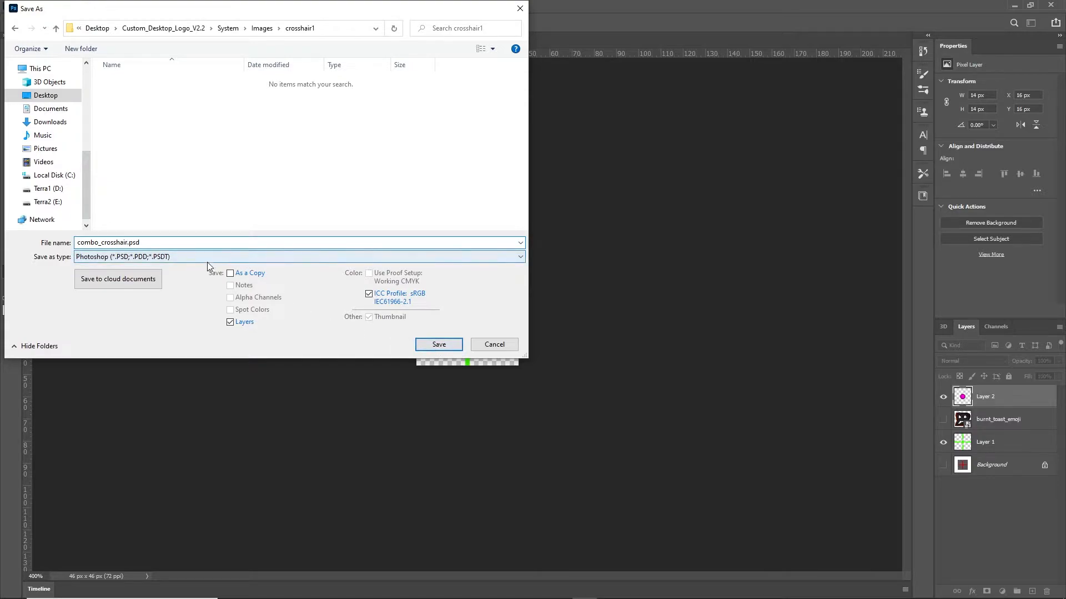
left_click(299, 257)
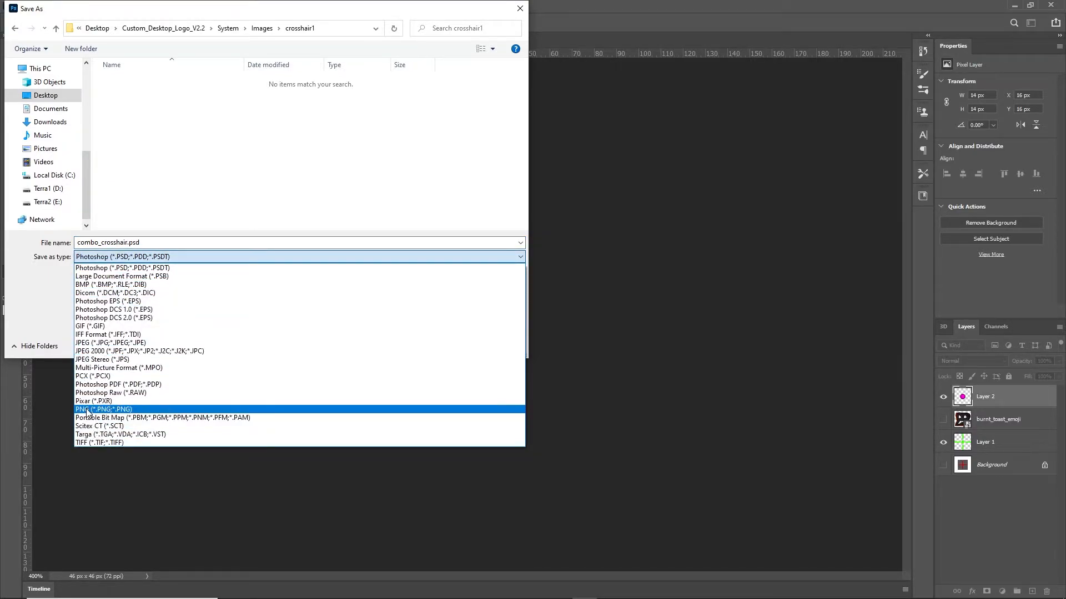
left_click(103, 408)
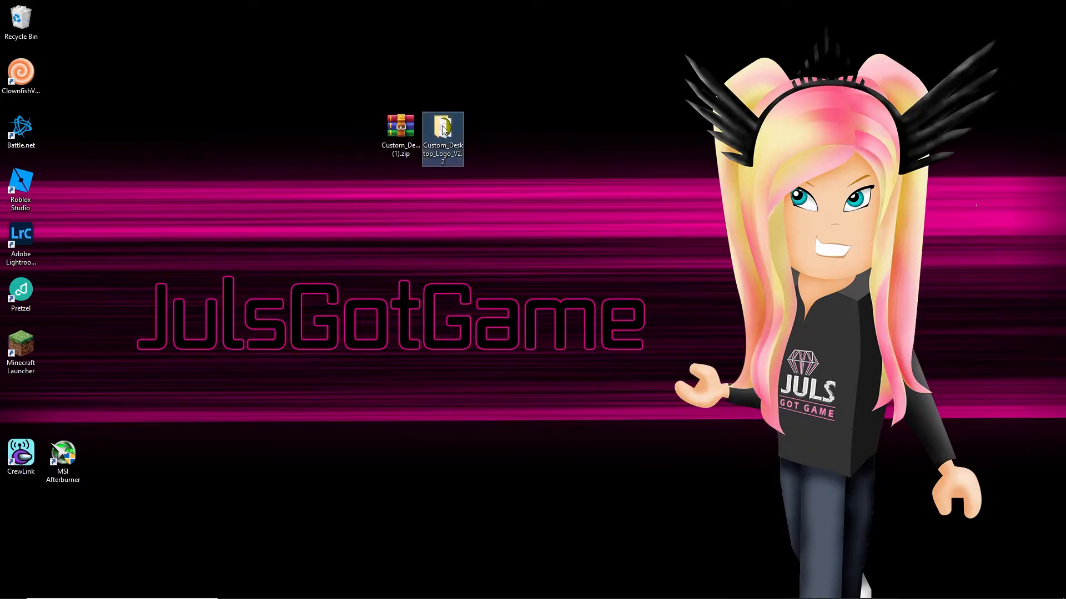
Open the Custom_Desktop_Logo_V2.2 folder and run CustomDesktopLogo.exe
double_click(443, 131)
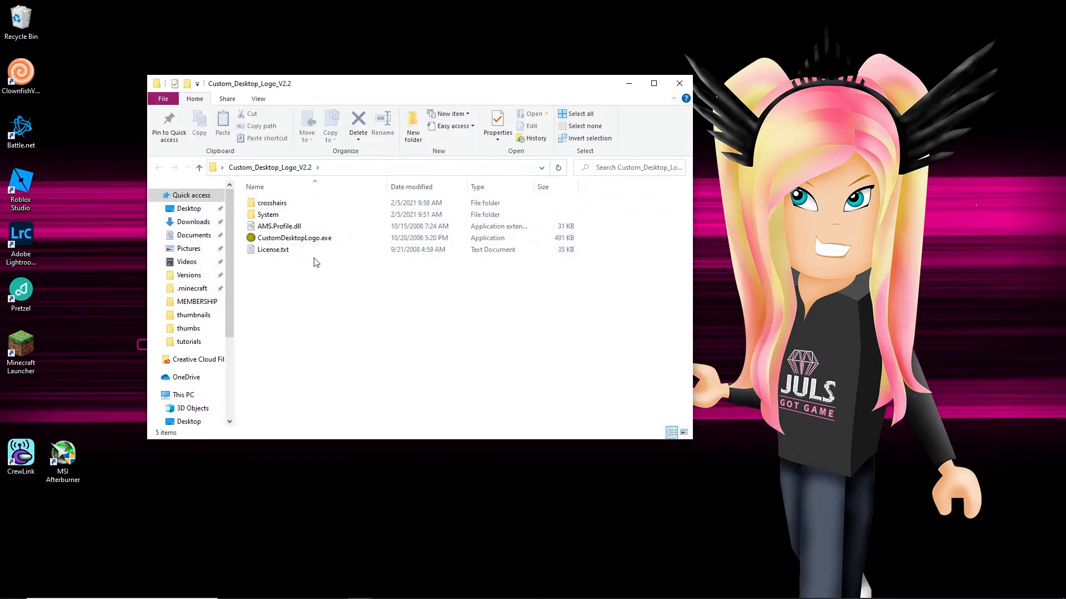
left_click(294, 237)
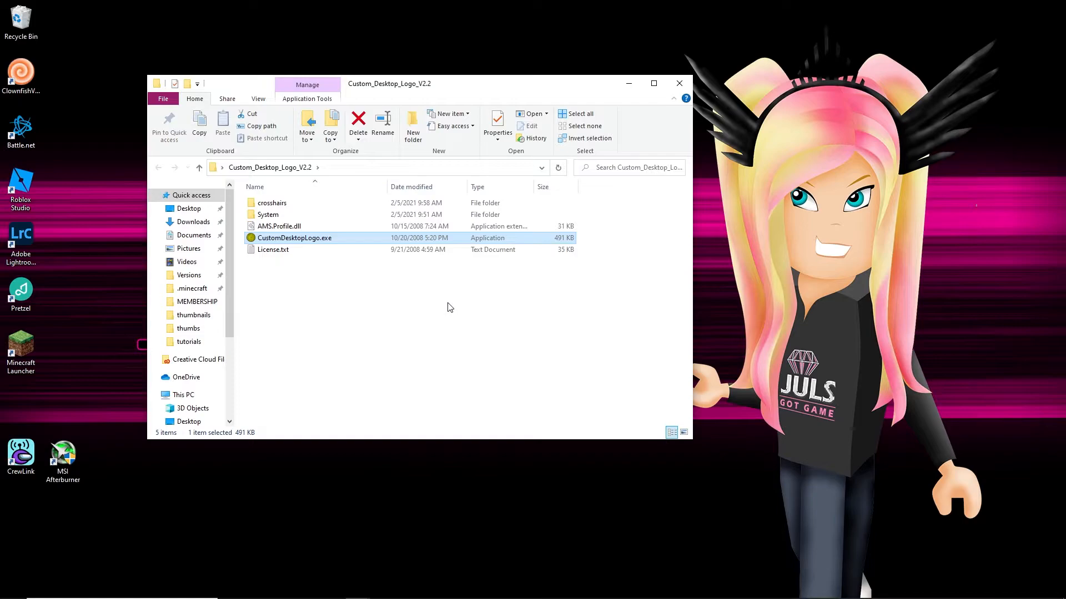
mouse_move(410, 301)
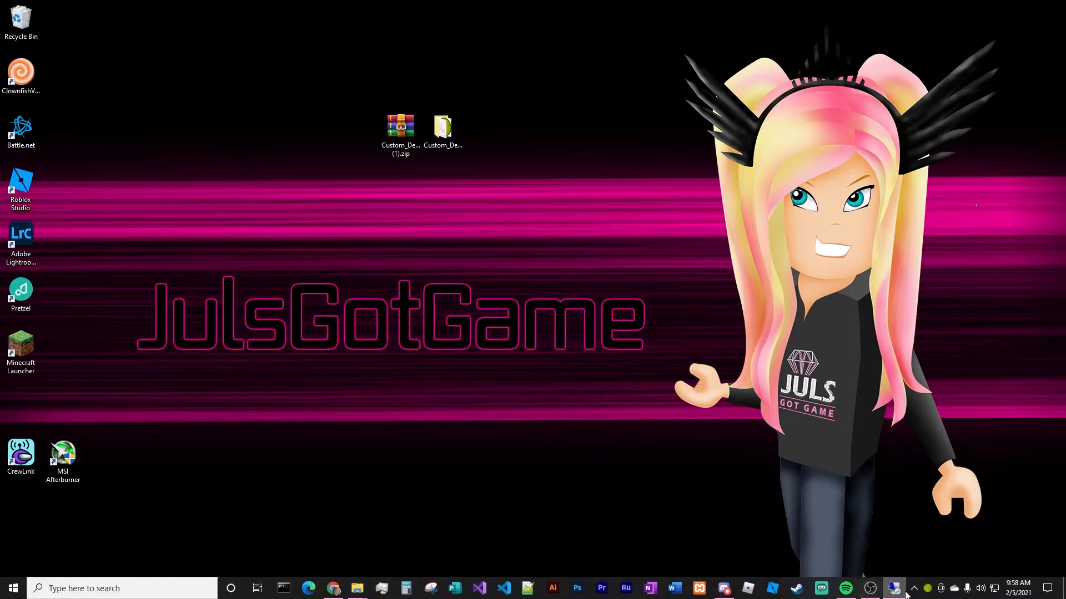
From the tray icon's Settings, change the image folder to crosshair1 so combo_crosshair.png loads
left_click(905, 588)
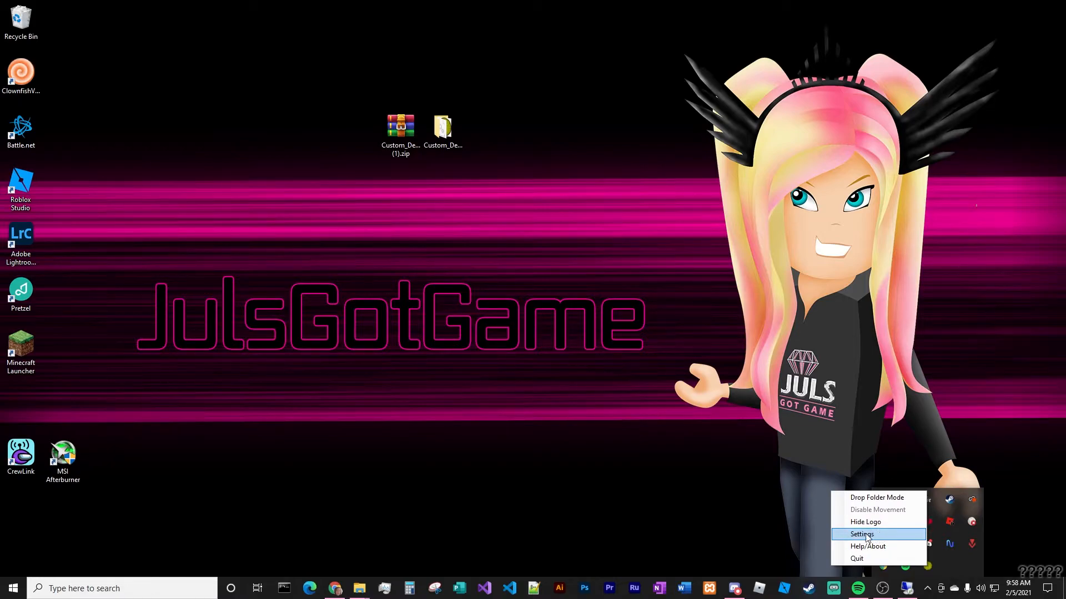
left_click(861, 534)
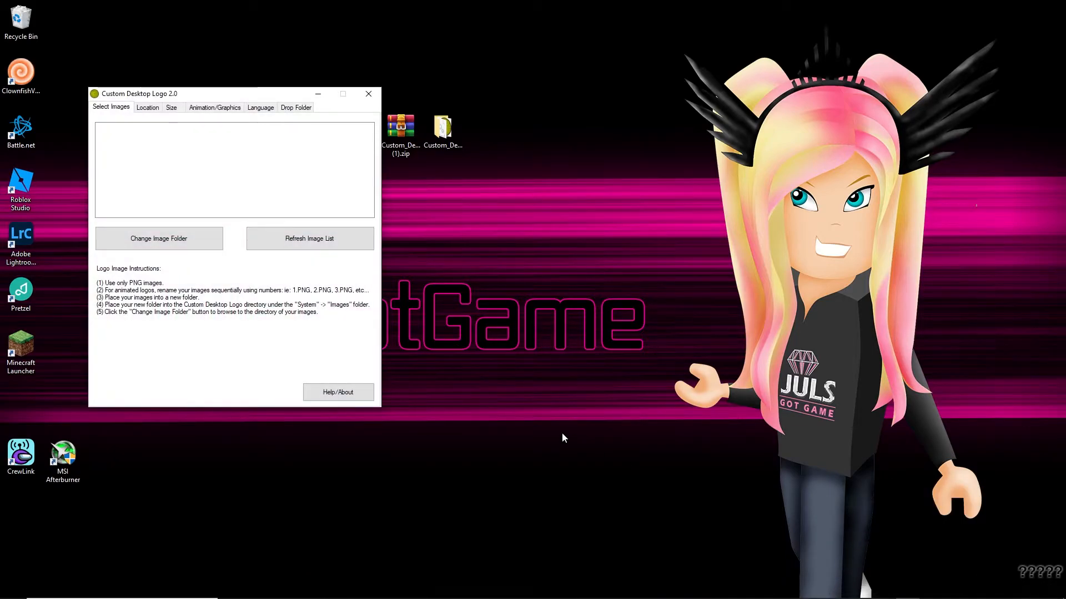
left_click(159, 239)
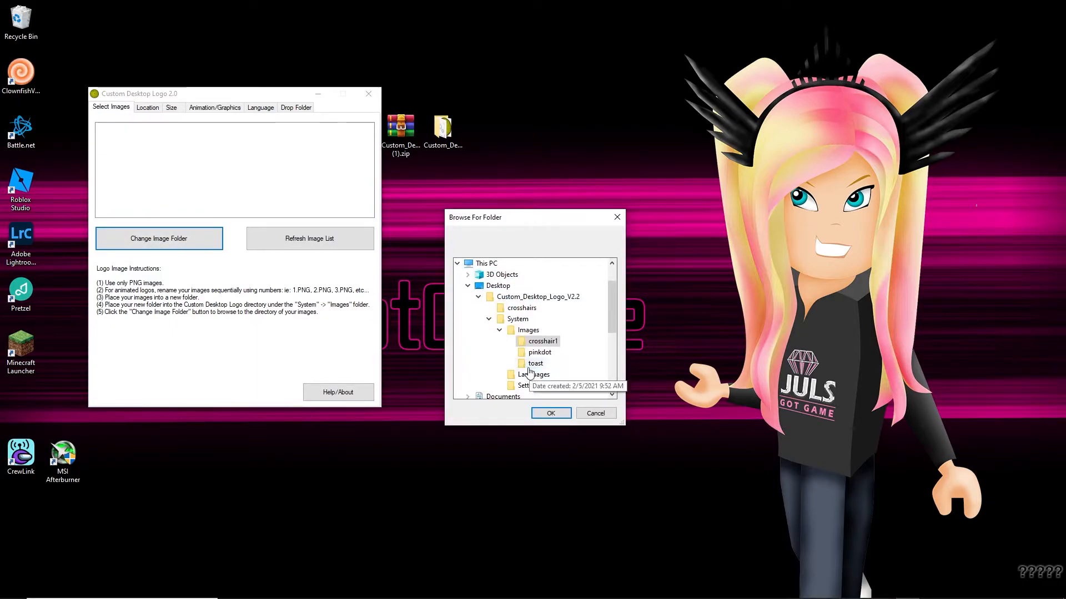
left_click(540, 341)
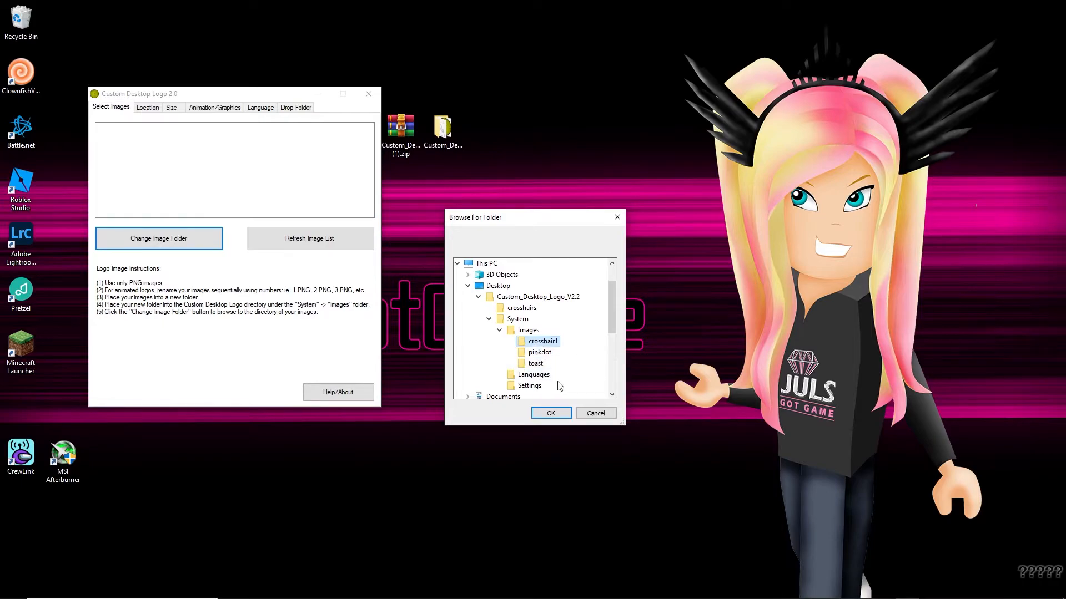
left_click(550, 413)
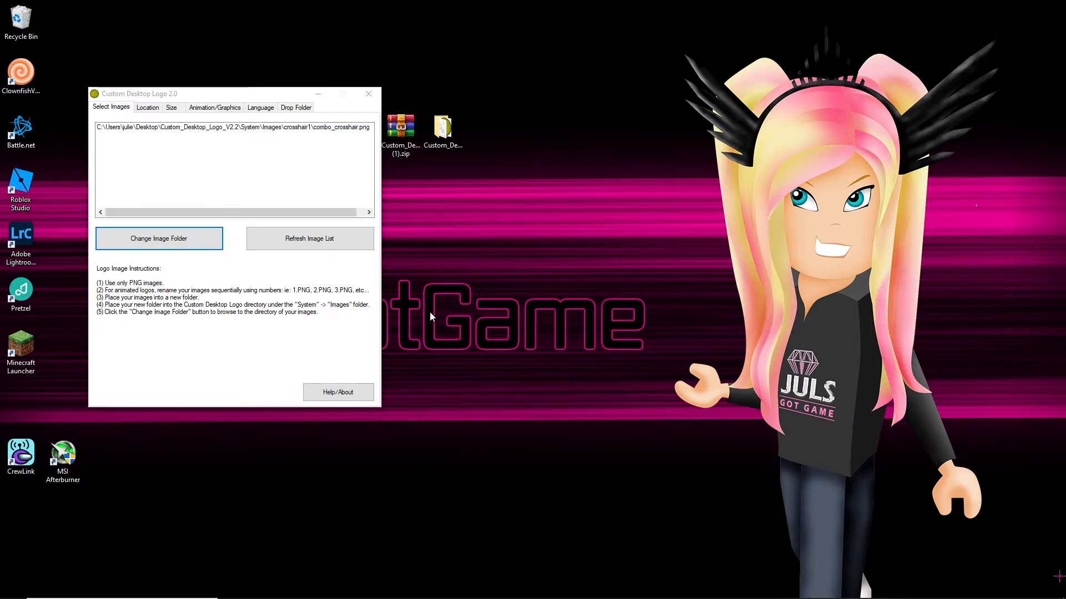
mouse_move(1039, 569)
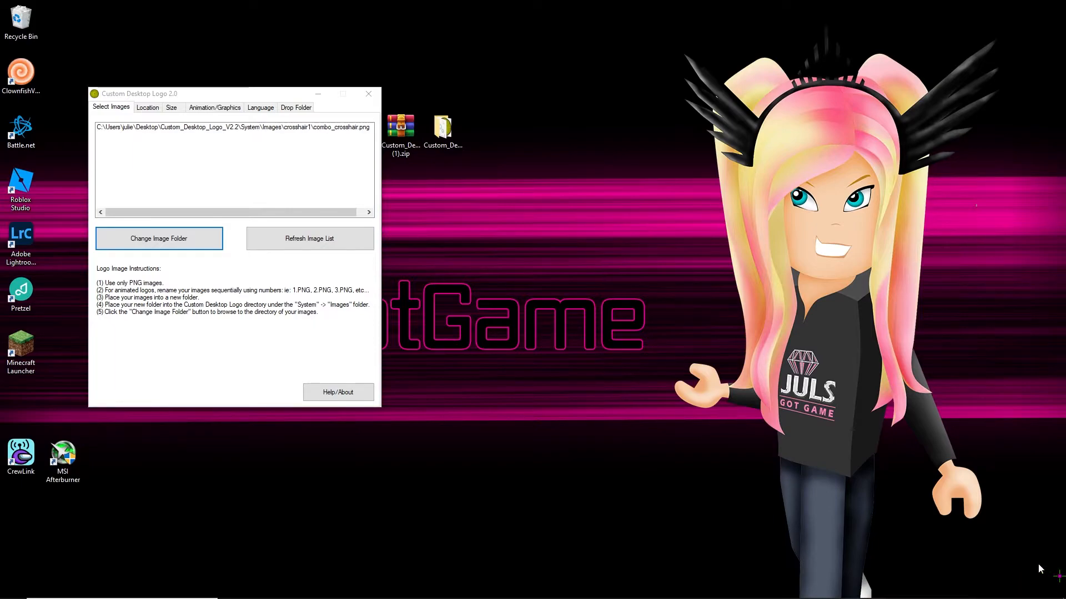
Set the logo's display location to Centre instead of Bottom Right
left_click(148, 108)
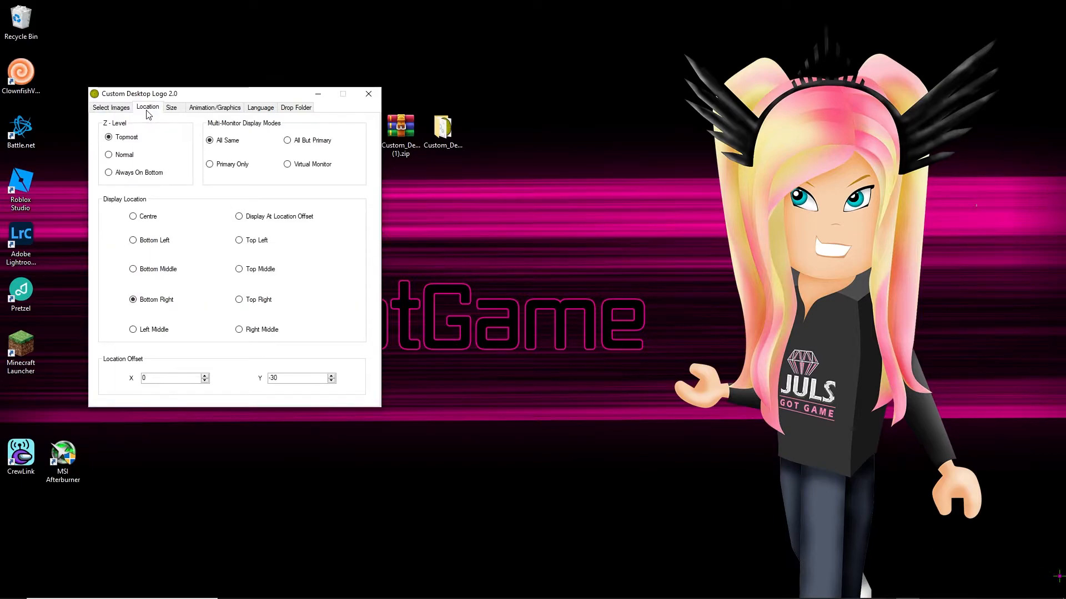
left_click(133, 216)
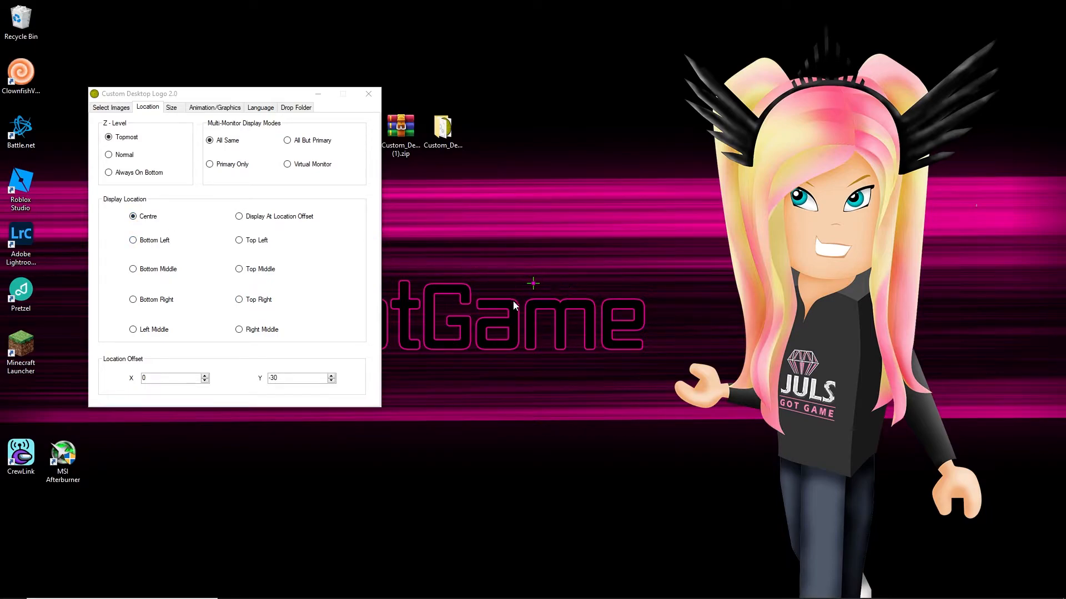
mouse_move(210, 414)
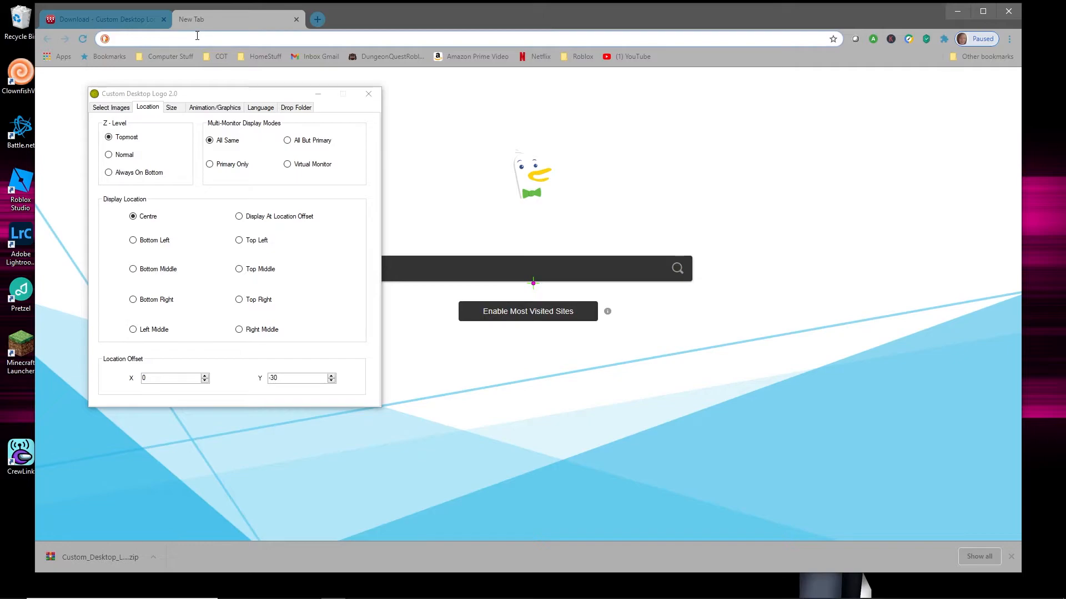
Go to roblox.com, open the Arsenal game page and launch the game
type("roblox.com/home")
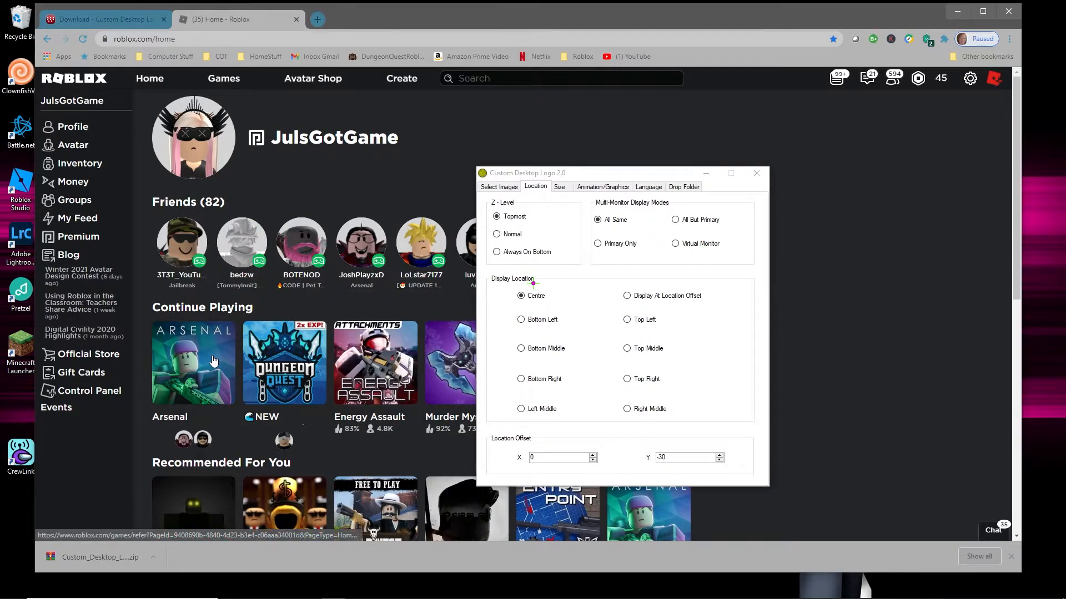
left_click(193, 362)
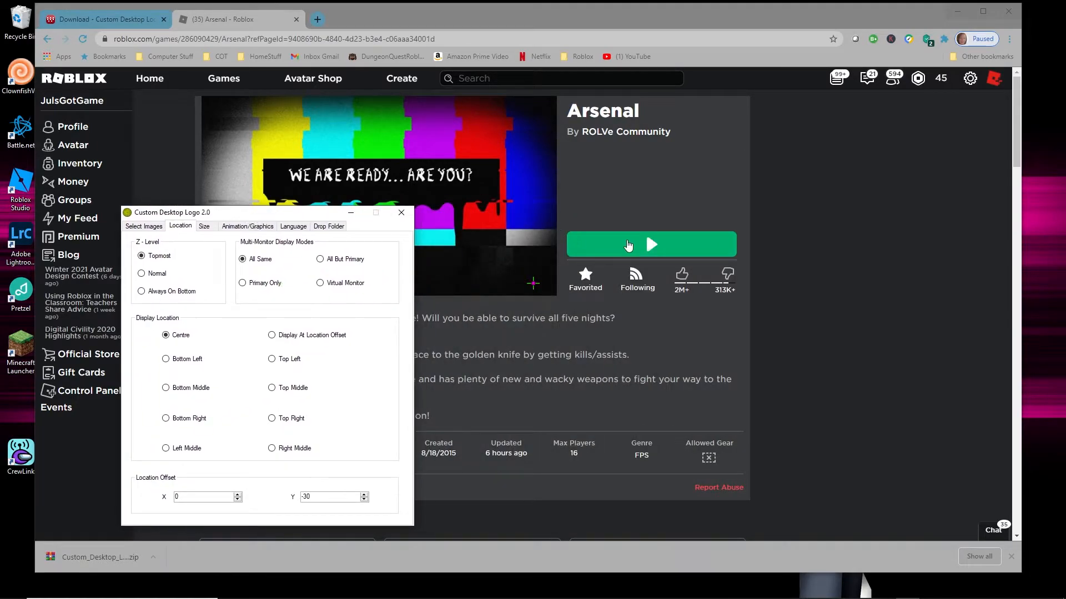
left_click(650, 245)
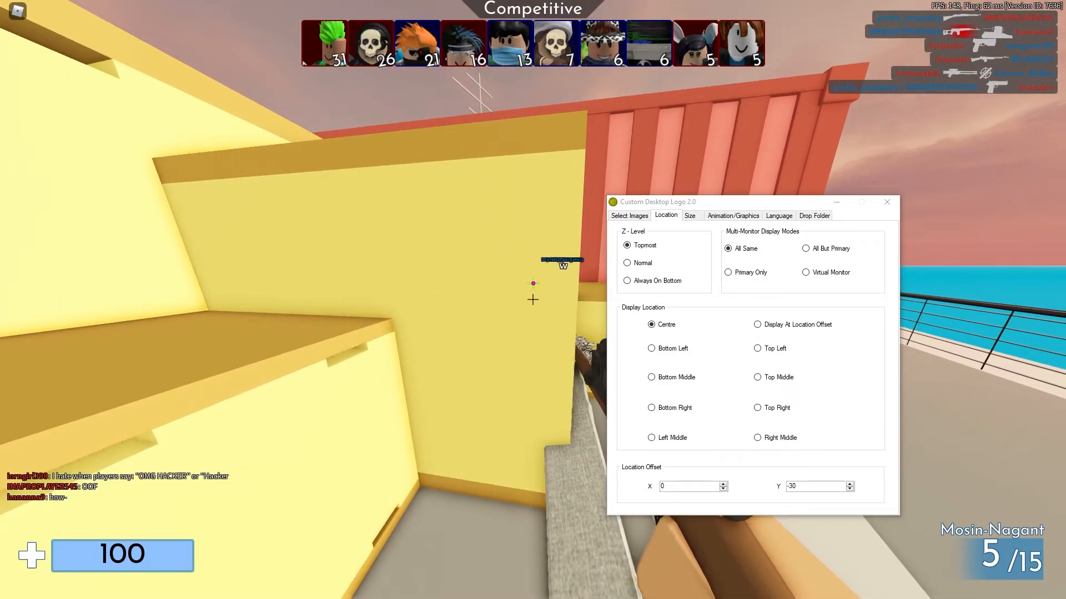
Pause Arsenal to check the crosshair offset at X 0, Y -1, then resume the match
key("Escape")
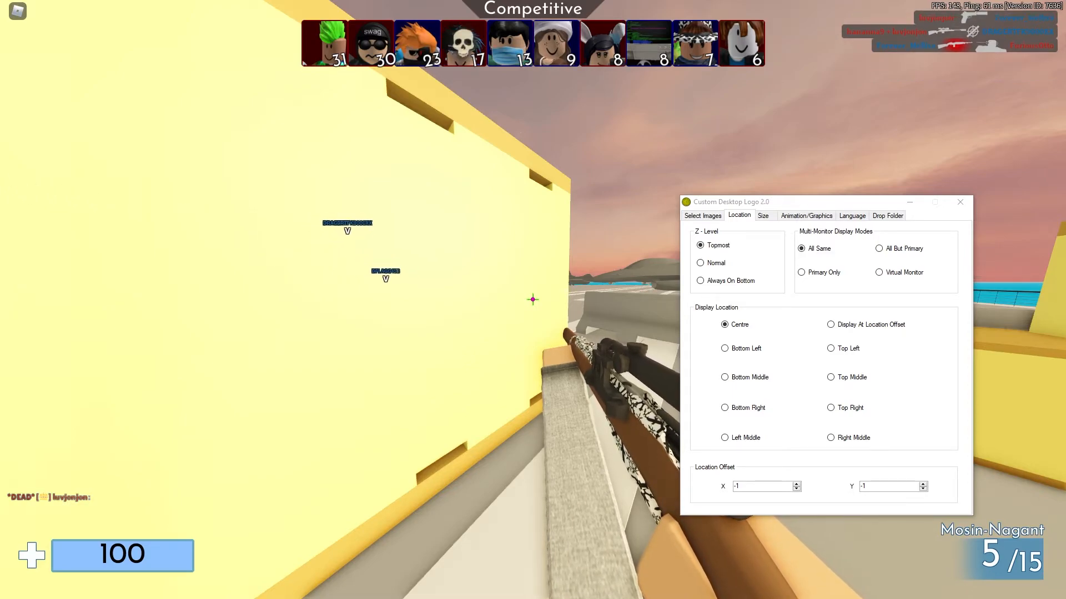
key("Escape")
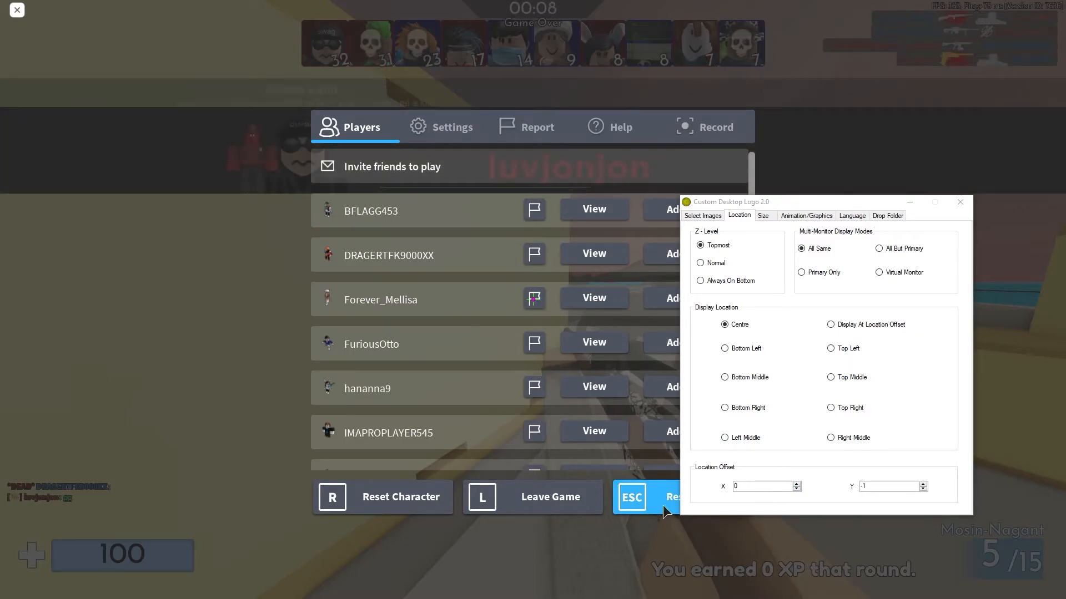
left_click(643, 497)
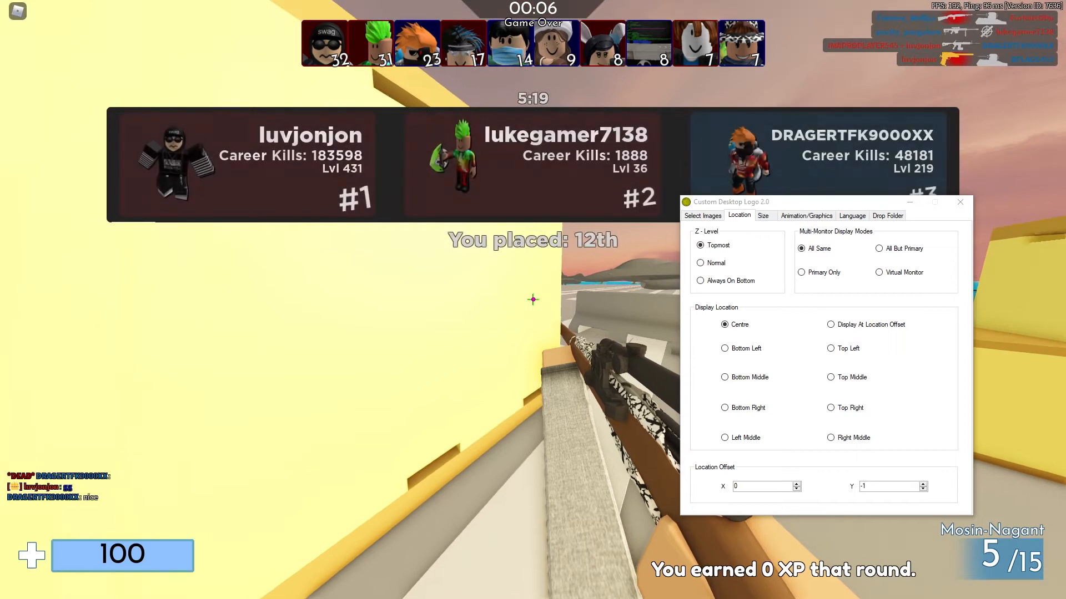